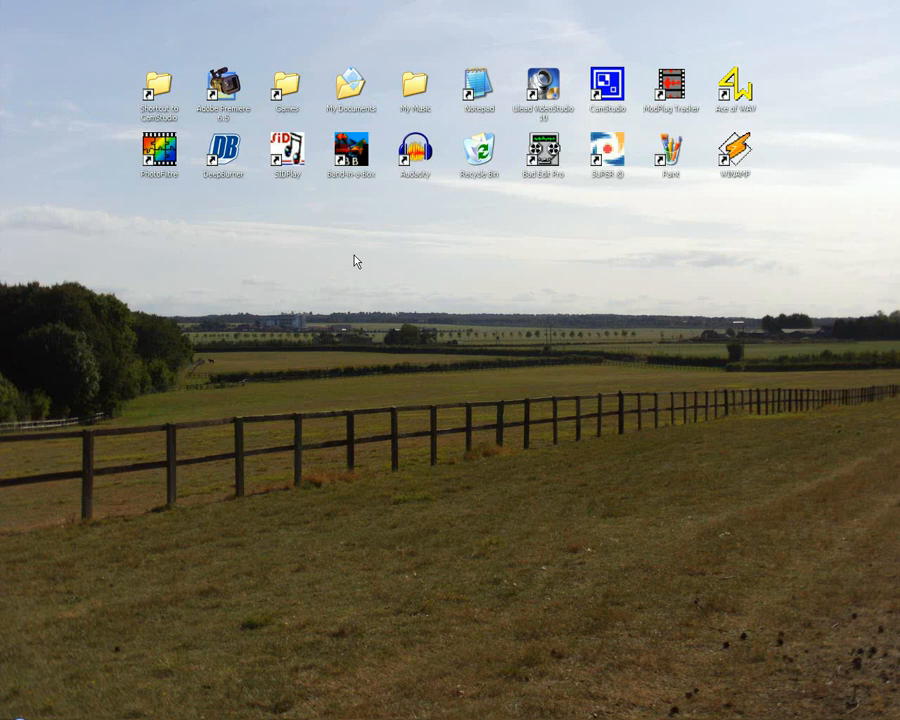
mouse_move(348, 264)
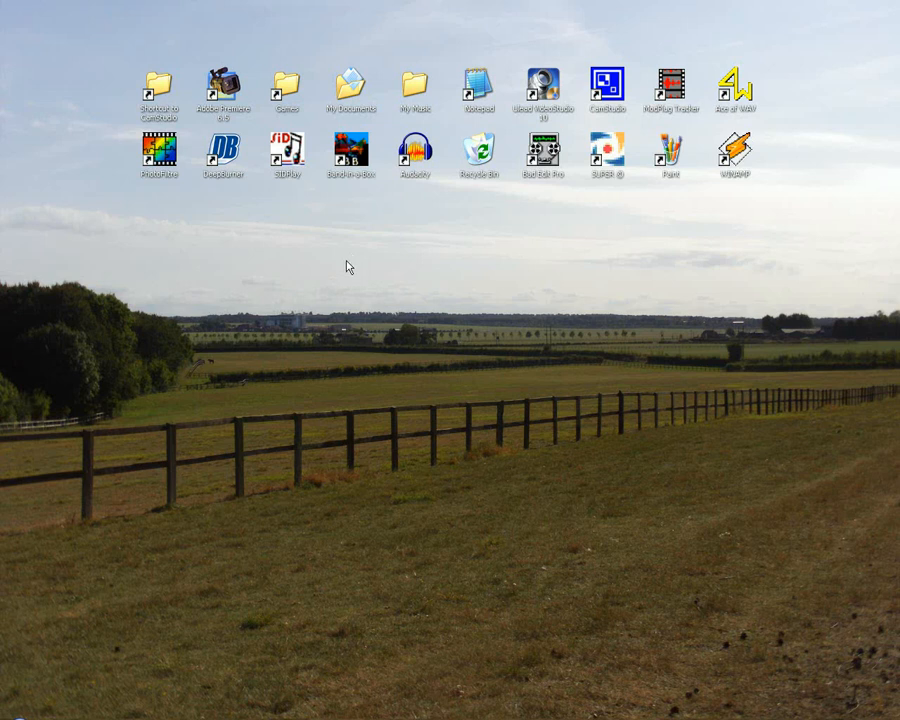
Launch Ace of WAV from the desktop so it opens with no file loaded.
double_click(672, 82)
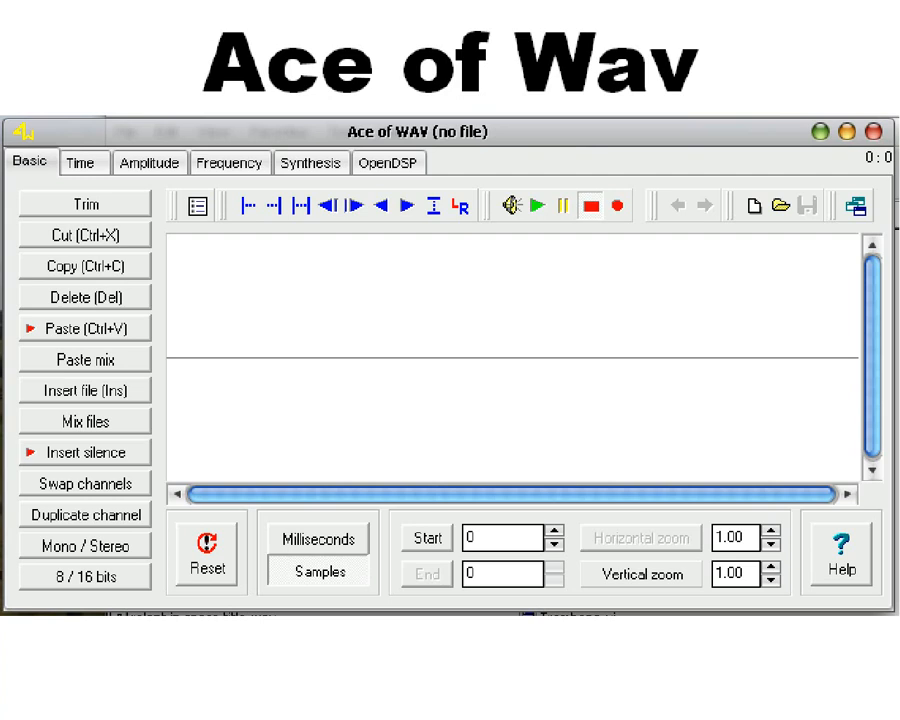
Start a mono 16-bit 44100 Hz WAV and bring up the Analog synth's 440 Hz oscillator settings.
click(310, 162)
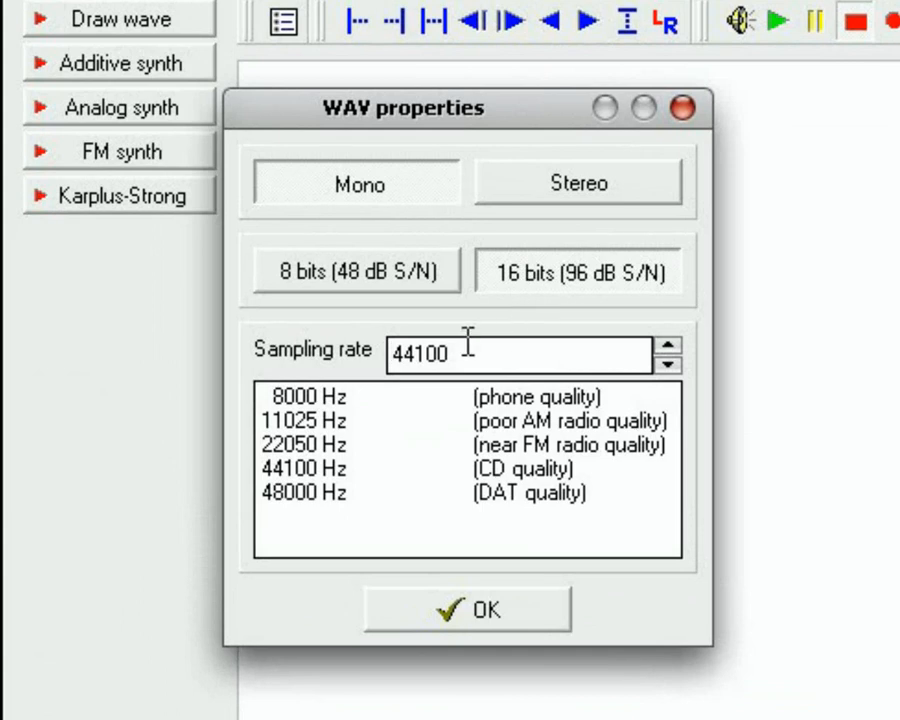
mouse_move(570, 564)
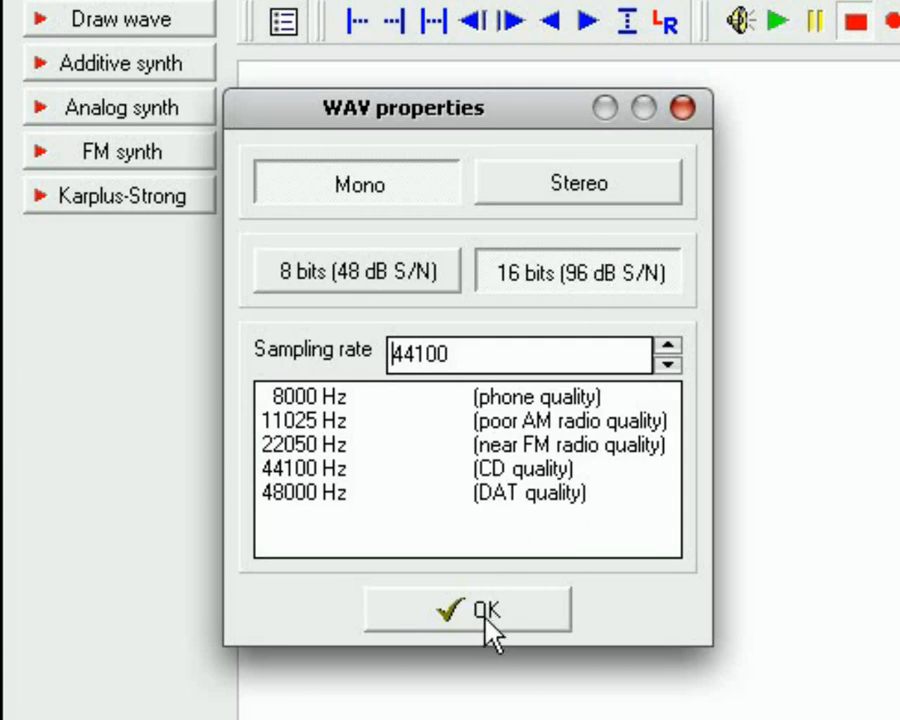
click(466, 610)
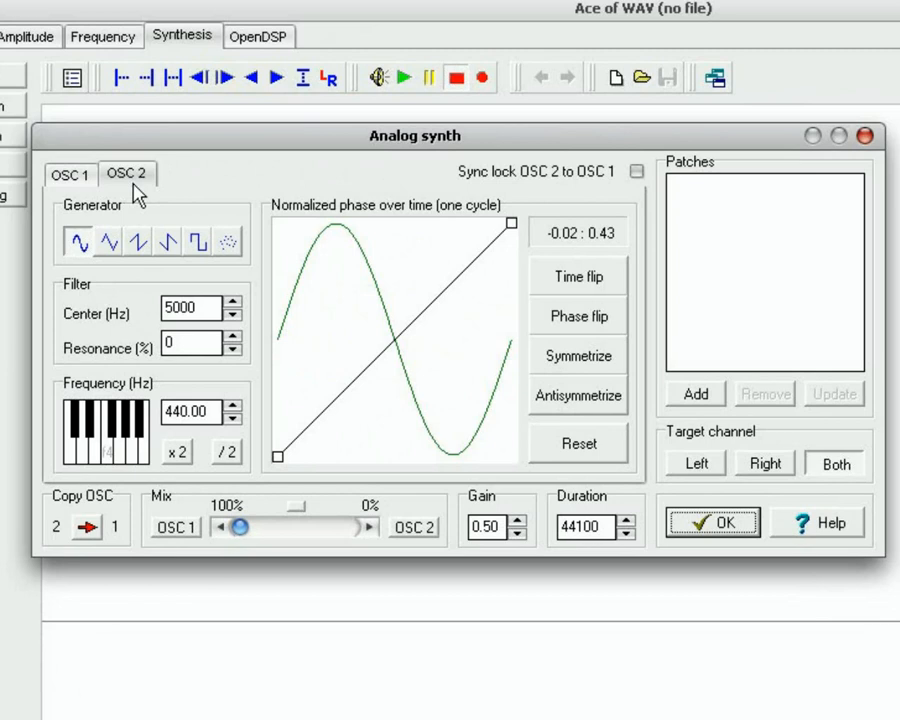
click(70, 174)
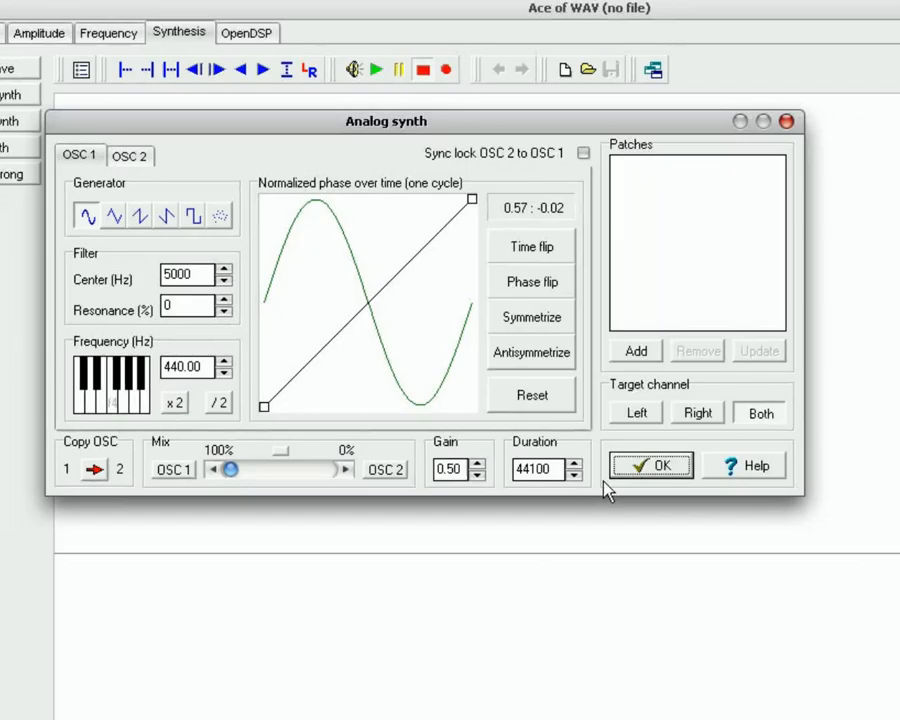
Render one second of the 440 Hz waveform into the file and set vertical zoom to 20.
click(652, 464)
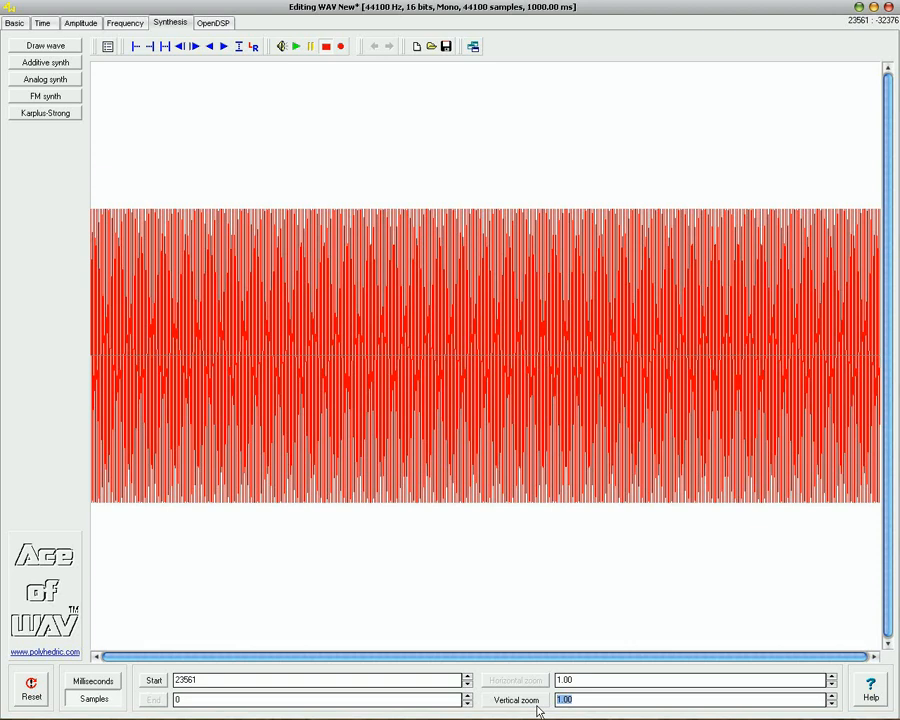
text(20)
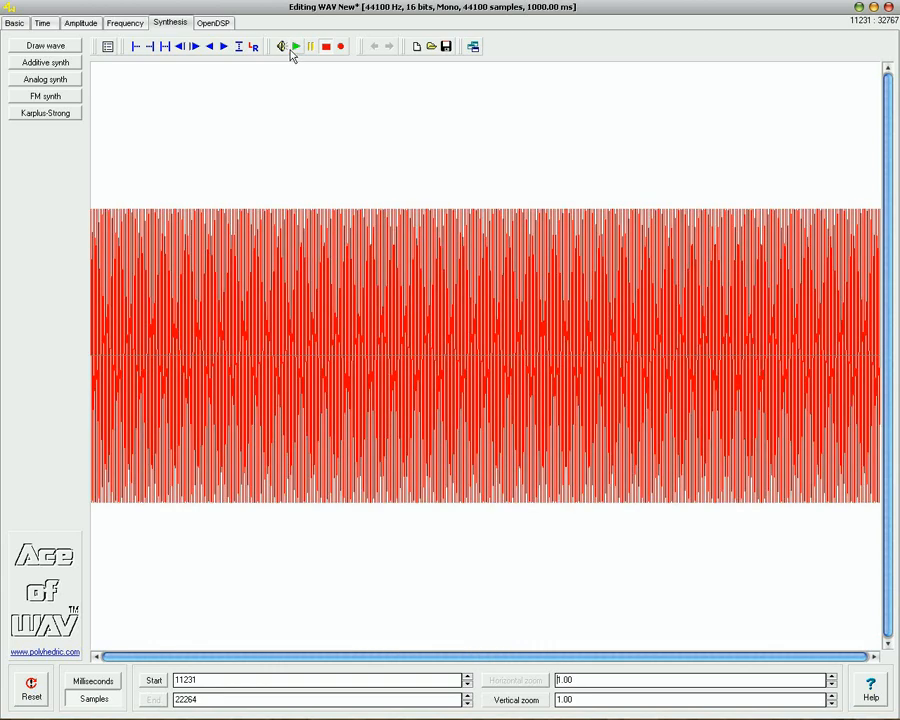
mouse_move(296, 48)
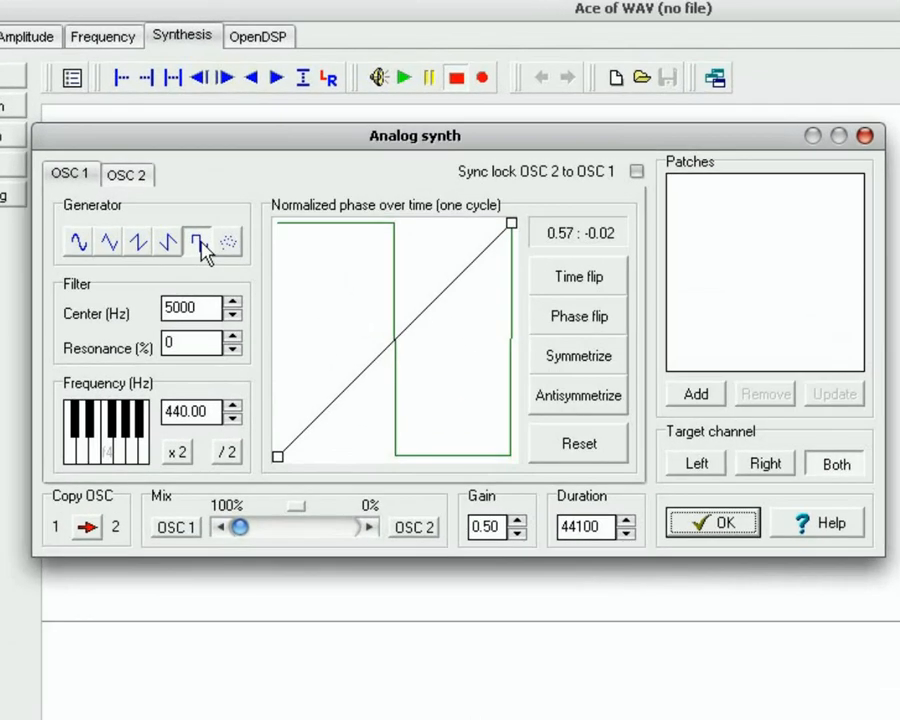
mouse_move(84, 464)
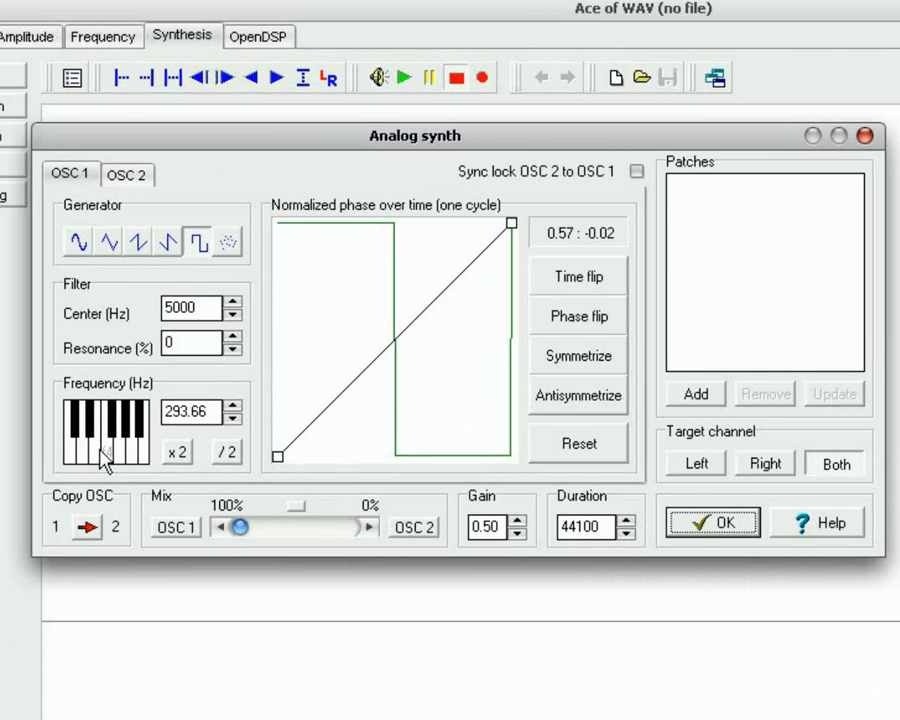
Generate a one-second square wave at 329.63 Hz (E key) in place of the sine.
click(100, 430)
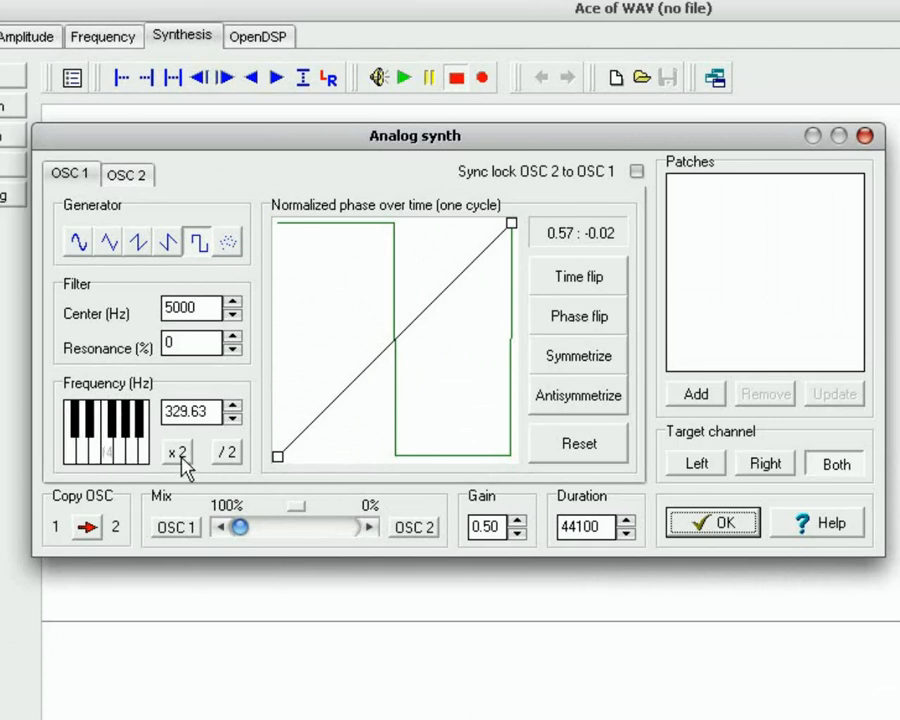
mouse_move(222, 478)
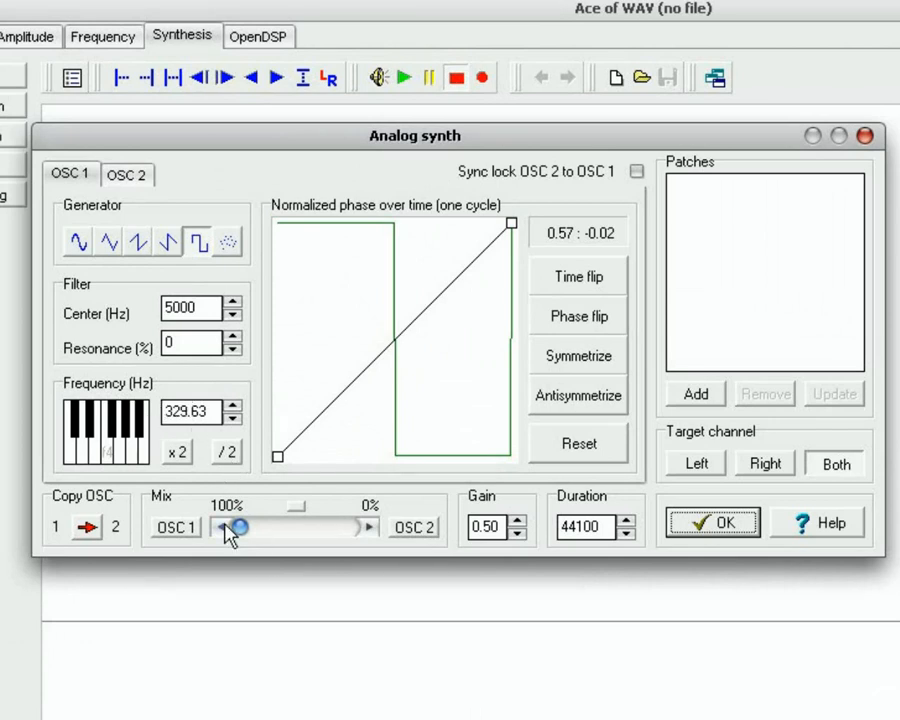
click(712, 522)
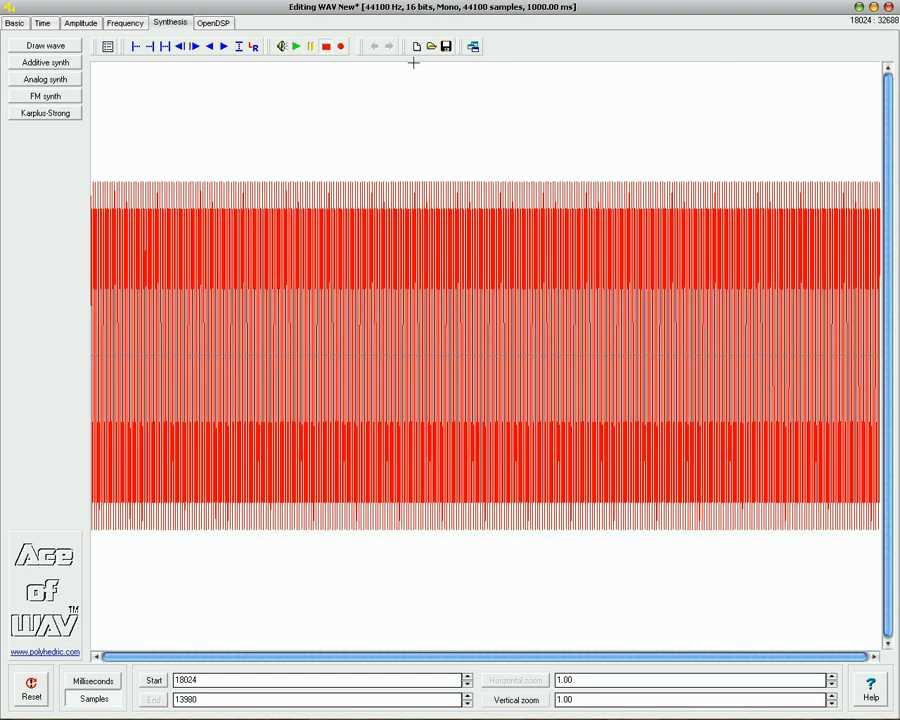
mouse_move(444, 48)
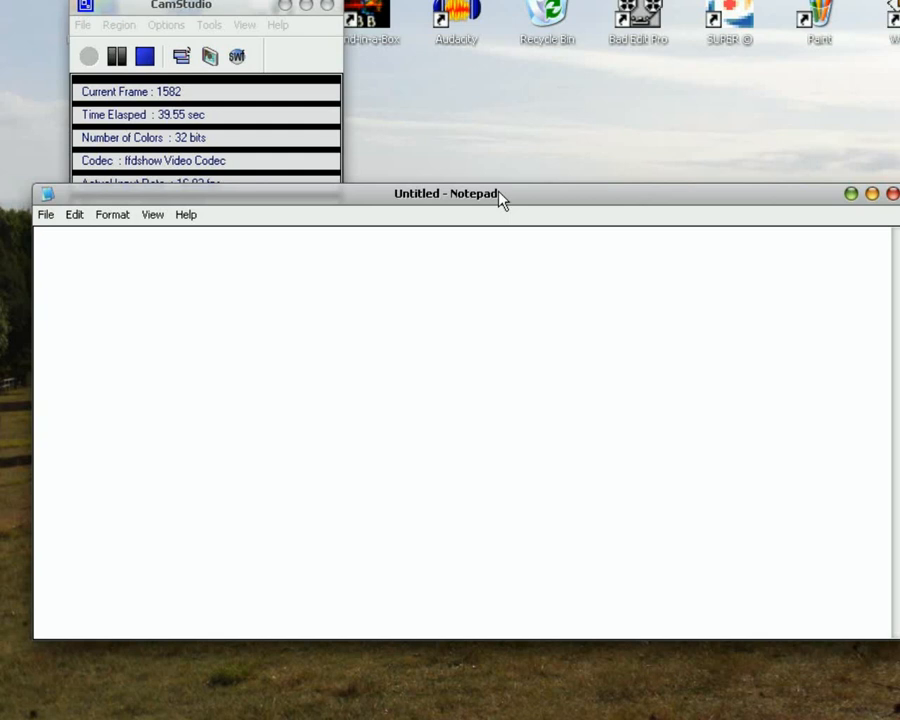
Write a row of z letters in Notepad and save it as SQUARE.
click(230, 236)
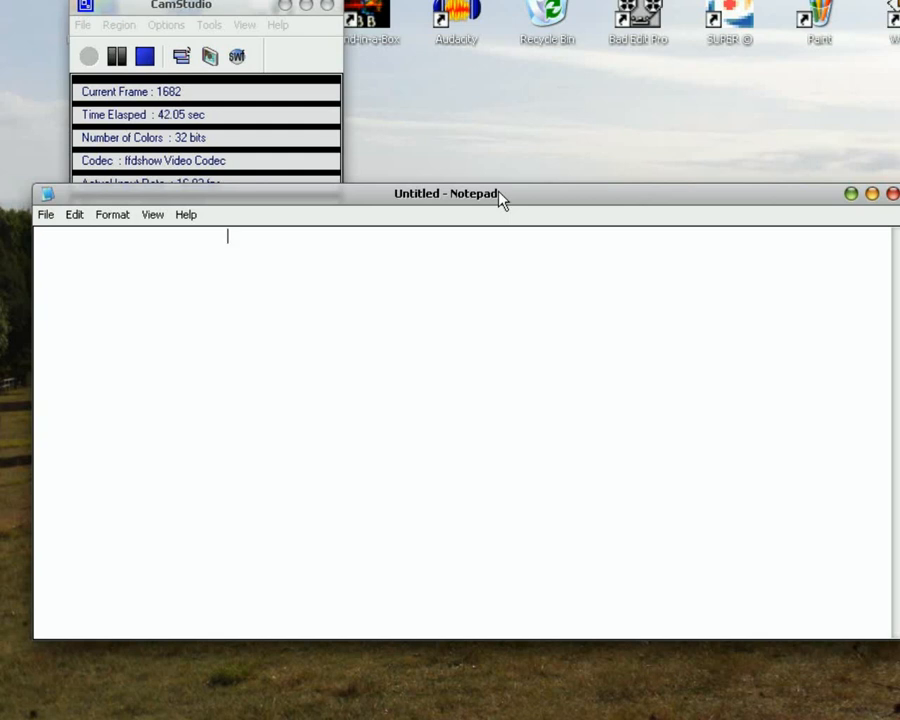
text(zzzzzzzzzzzzzzzzzzzzzzzzz)
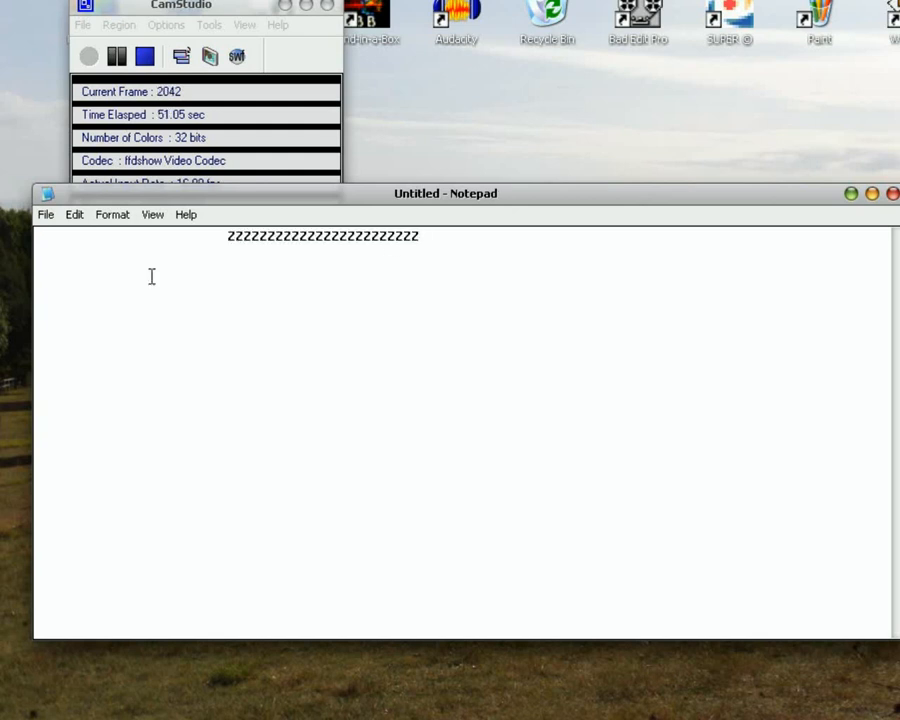
click(44, 214)
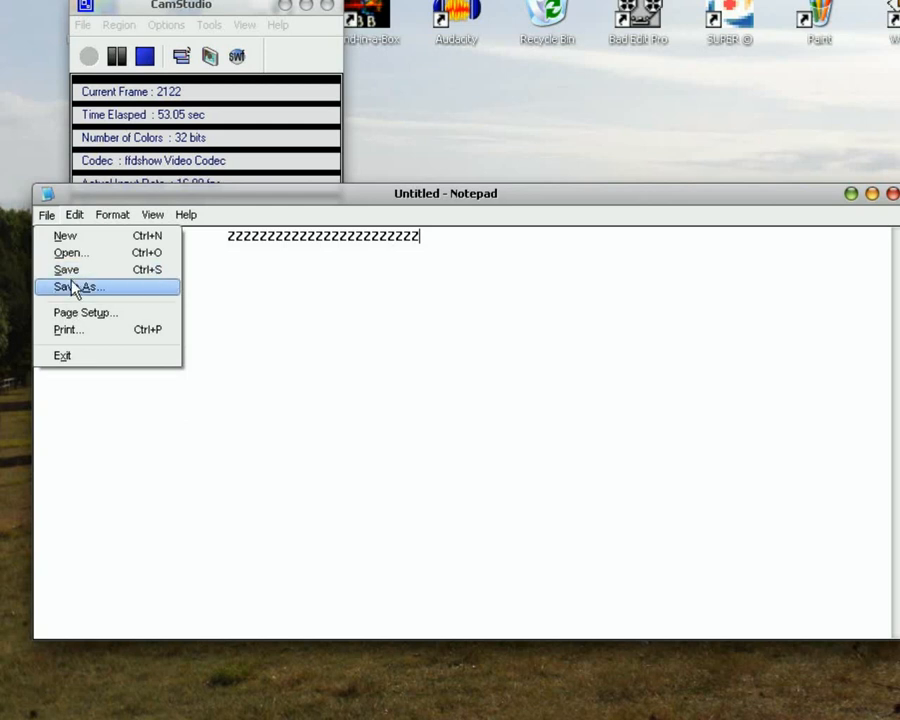
click(84, 288)
text(SQUARE)
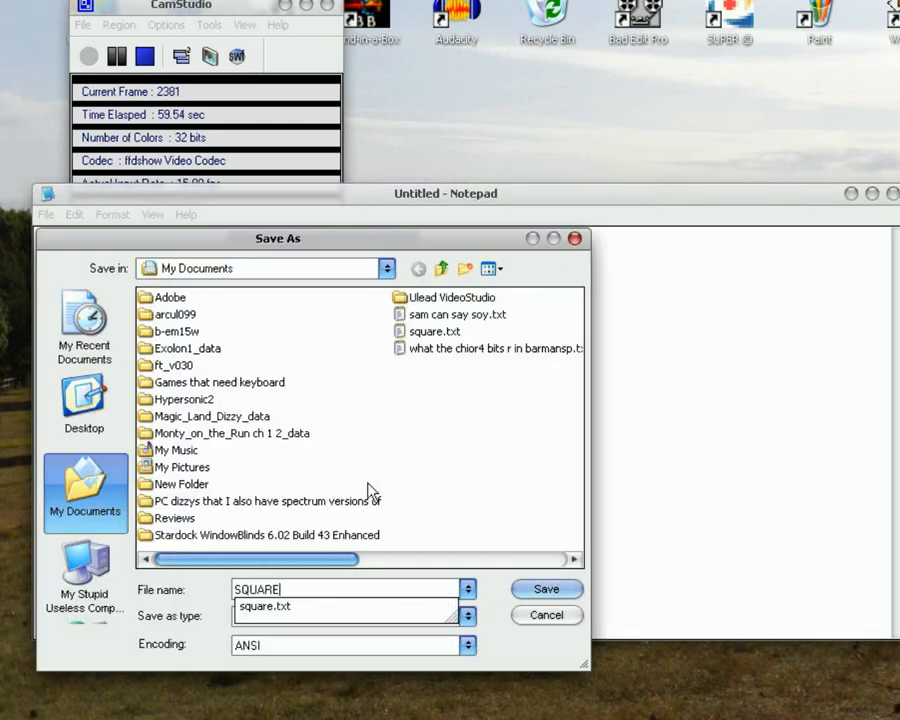
click(546, 588)
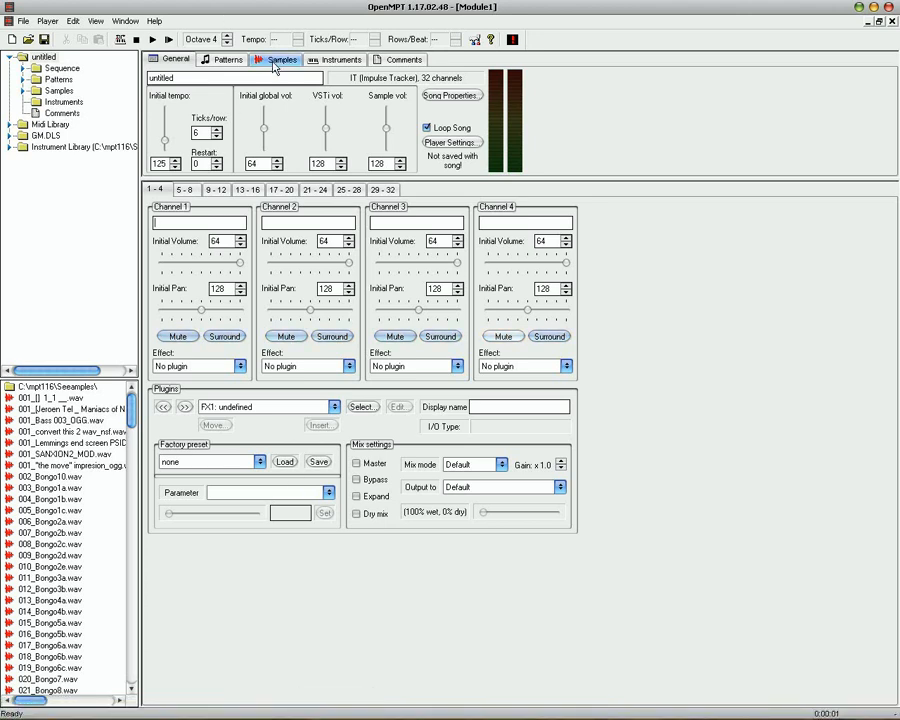
Load square.txt from My Documents into the first sample slot as 8-bit unsigned mono raw data.
click(282, 60)
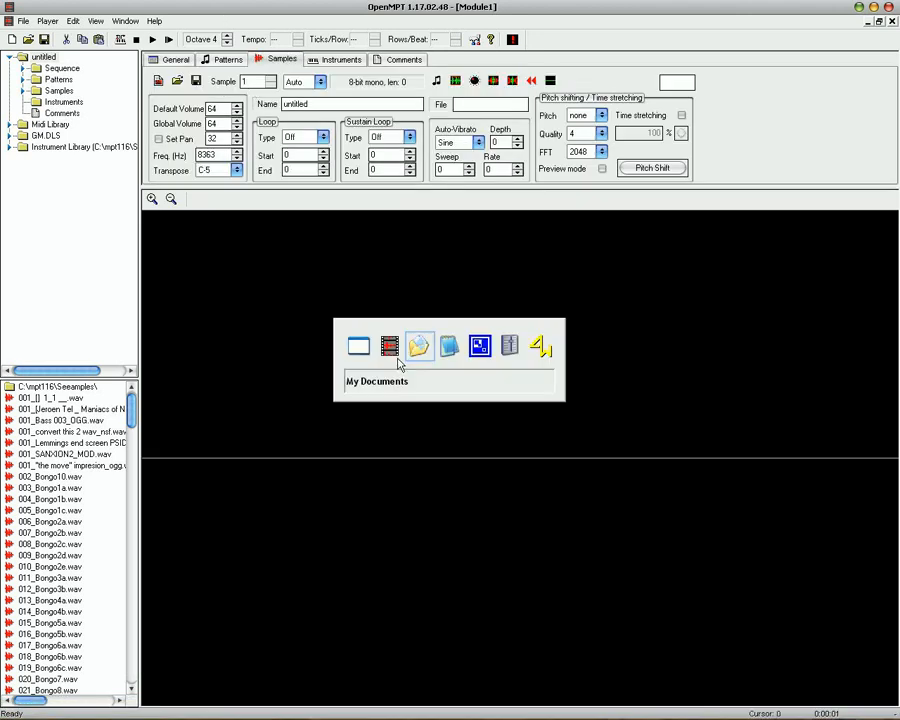
double_click(420, 344)
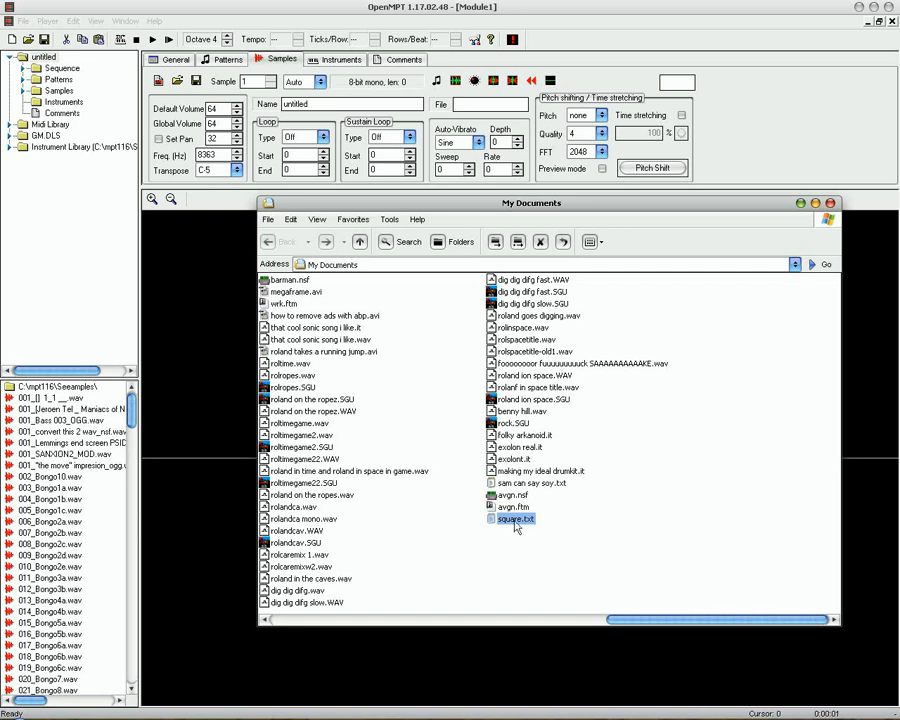
double_click(516, 518)
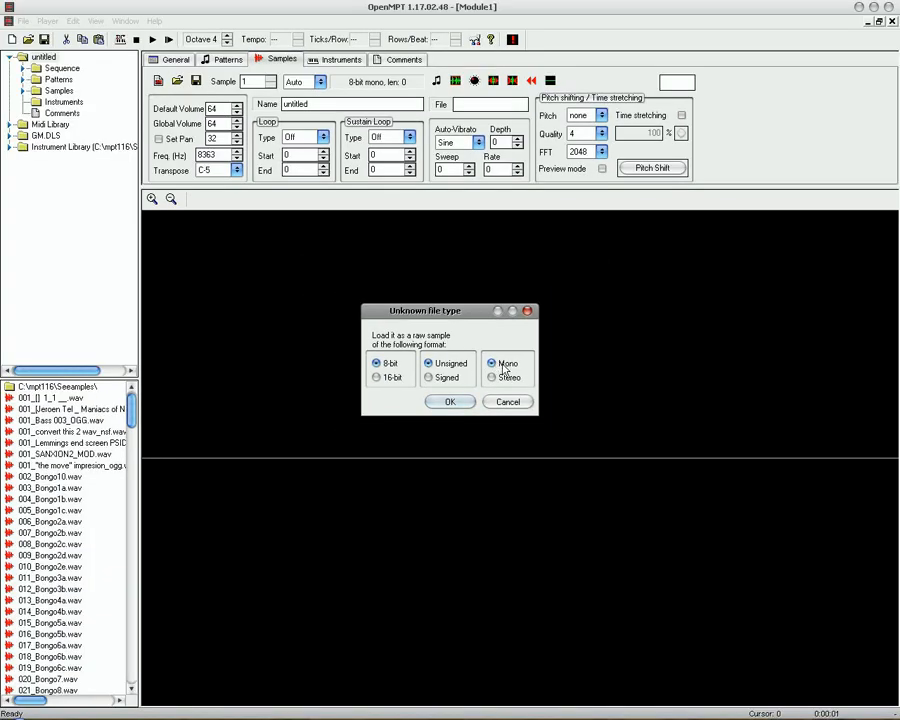
click(448, 400)
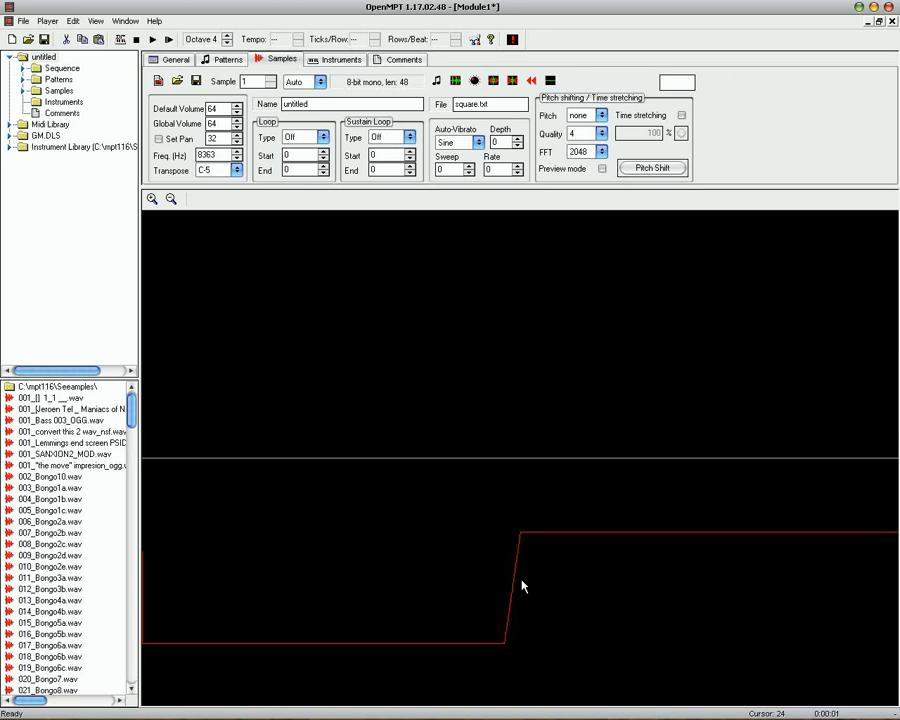
mouse_move(470, 388)
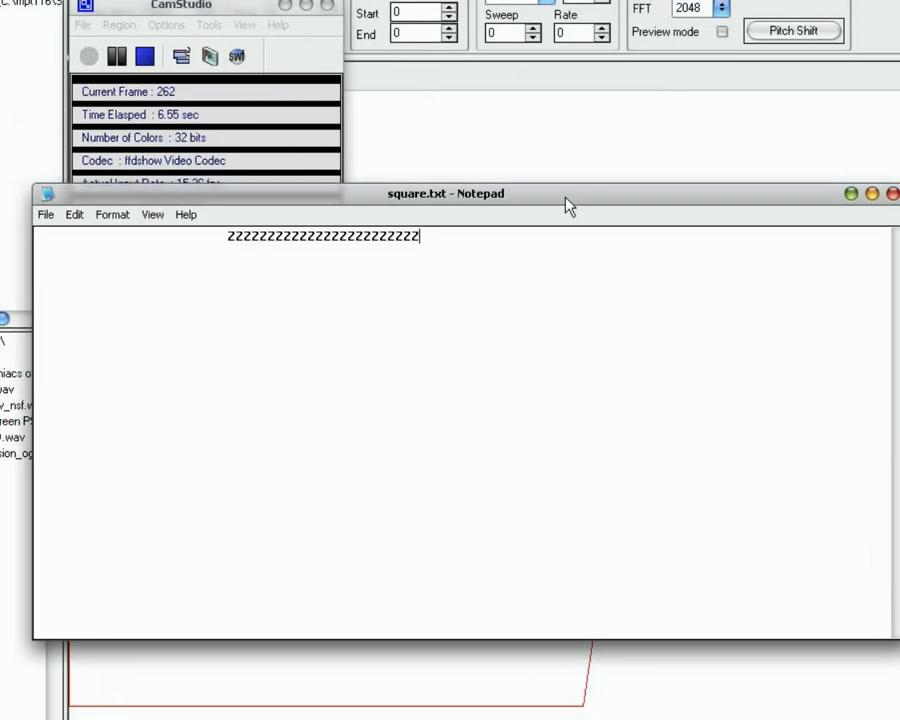
Shorten the line of z's and save it as SQUARE2.txt.
text(Z)
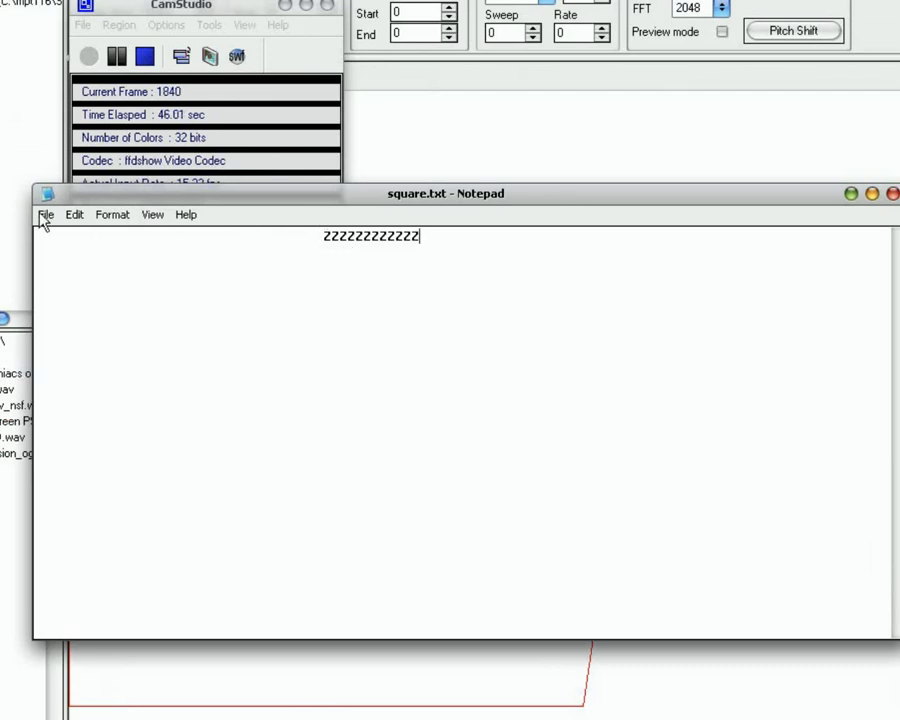
click(46, 214)
text(SQUARE2.txt)
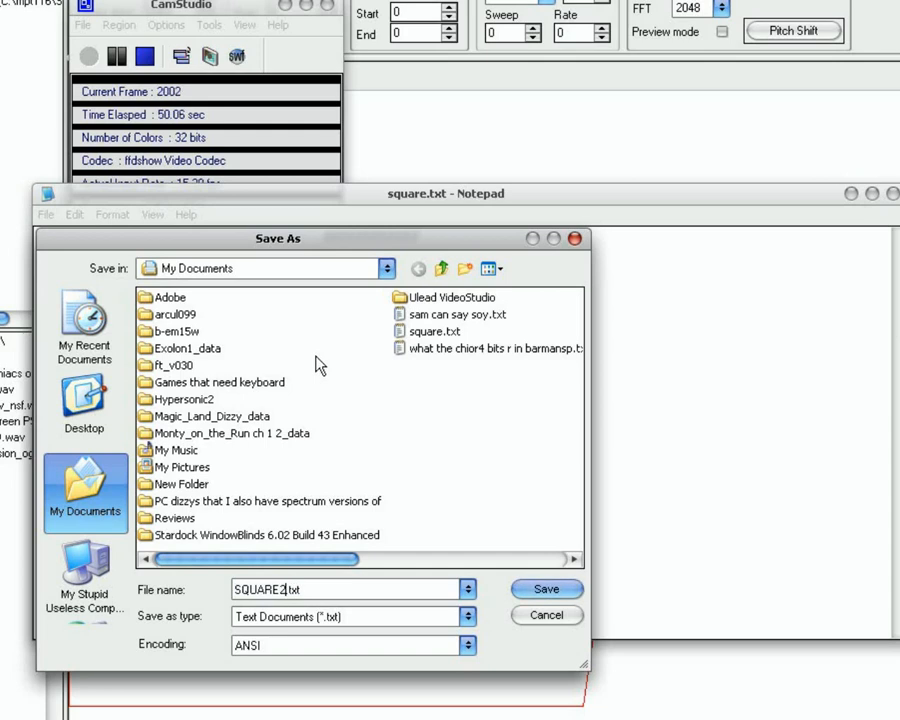
click(546, 588)
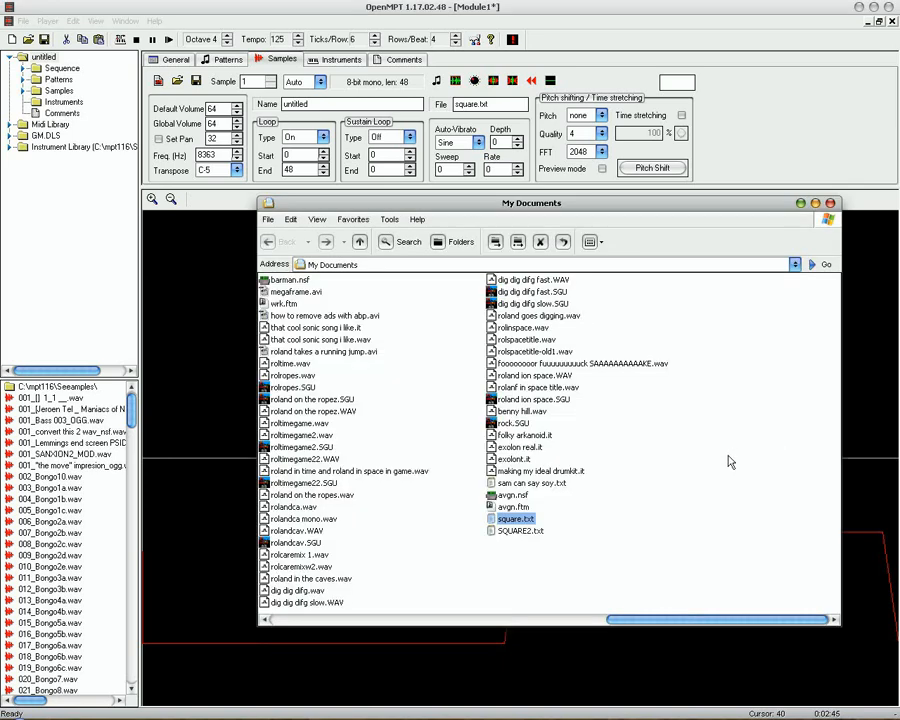
mouse_move(528, 536)
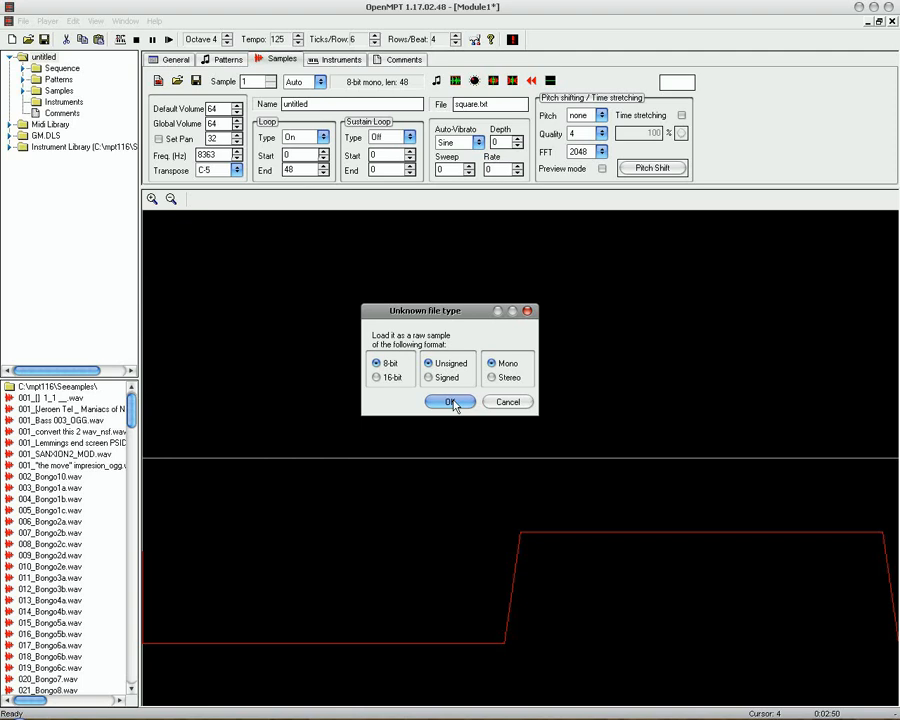
Import SQUARE2.txt as 8-bit unsigned mono, switch looping on over its 48 samples, and save it as SQUARE2.
click(450, 400)
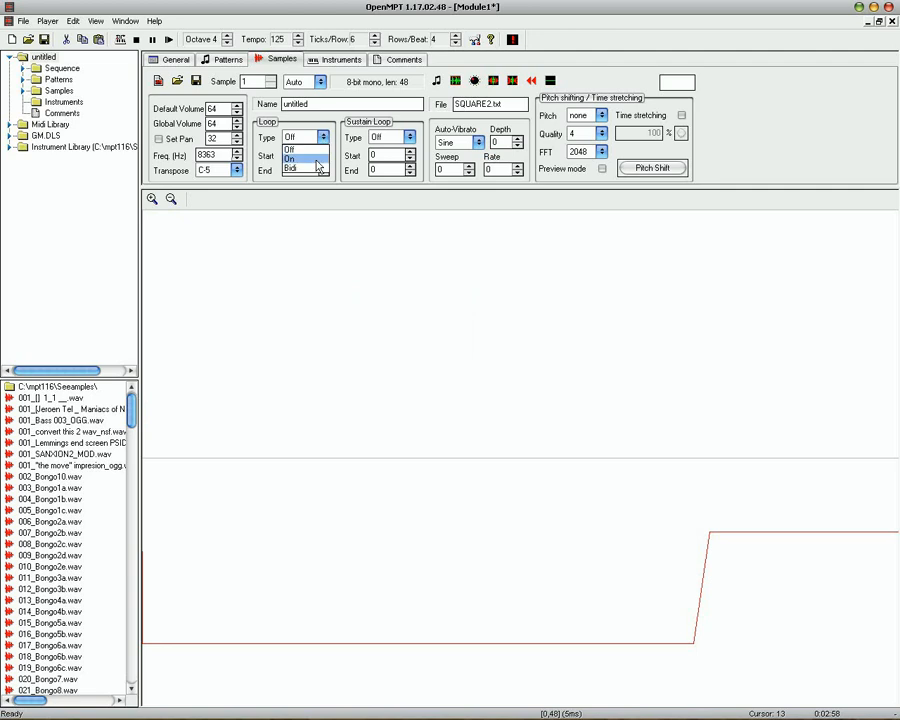
click(300, 158)
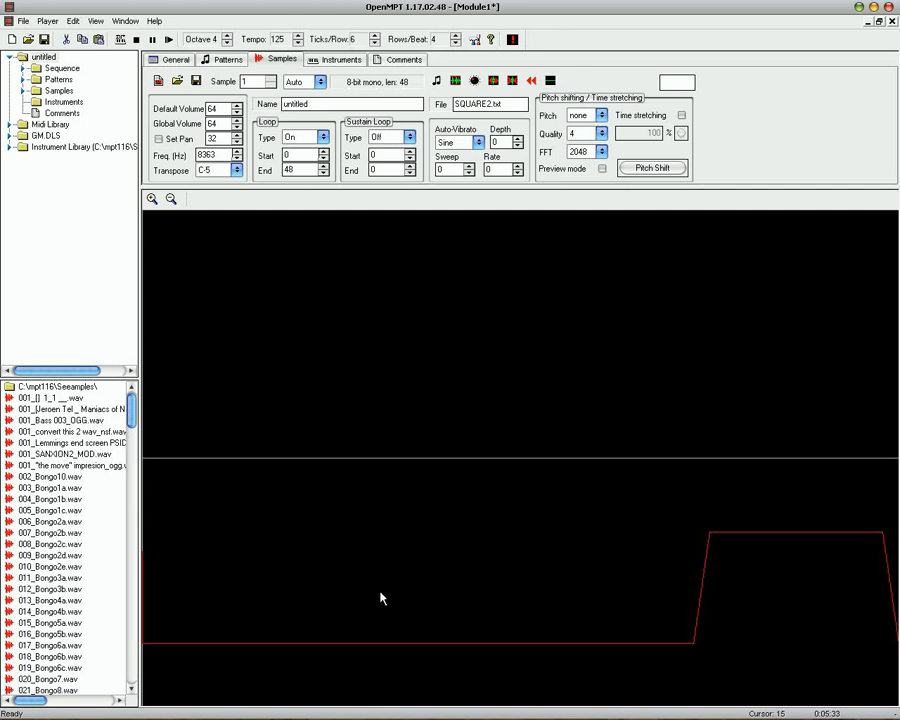
mouse_move(688, 590)
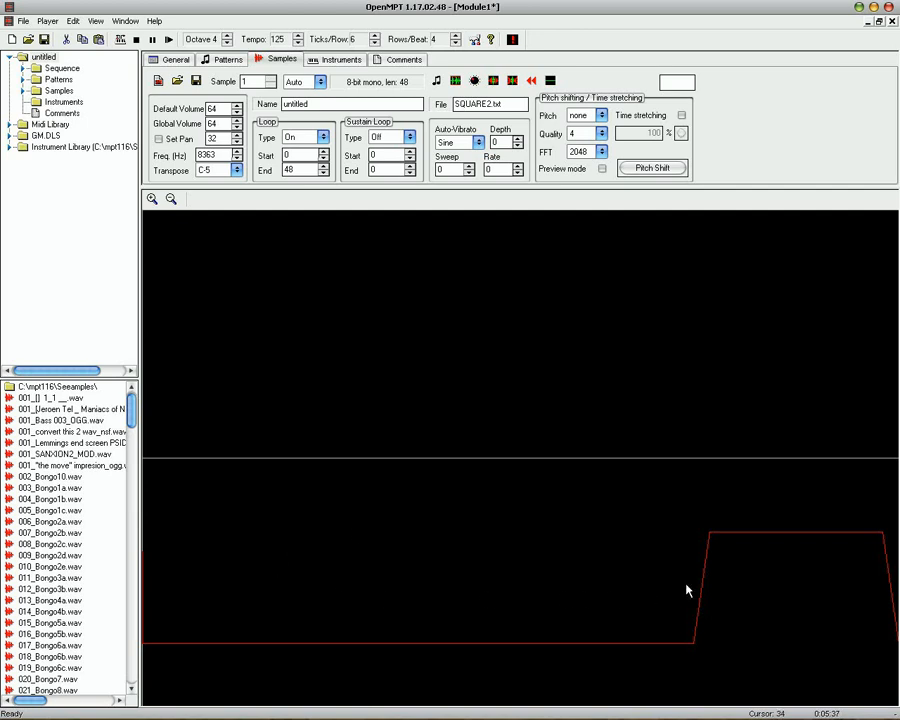
mouse_move(630, 464)
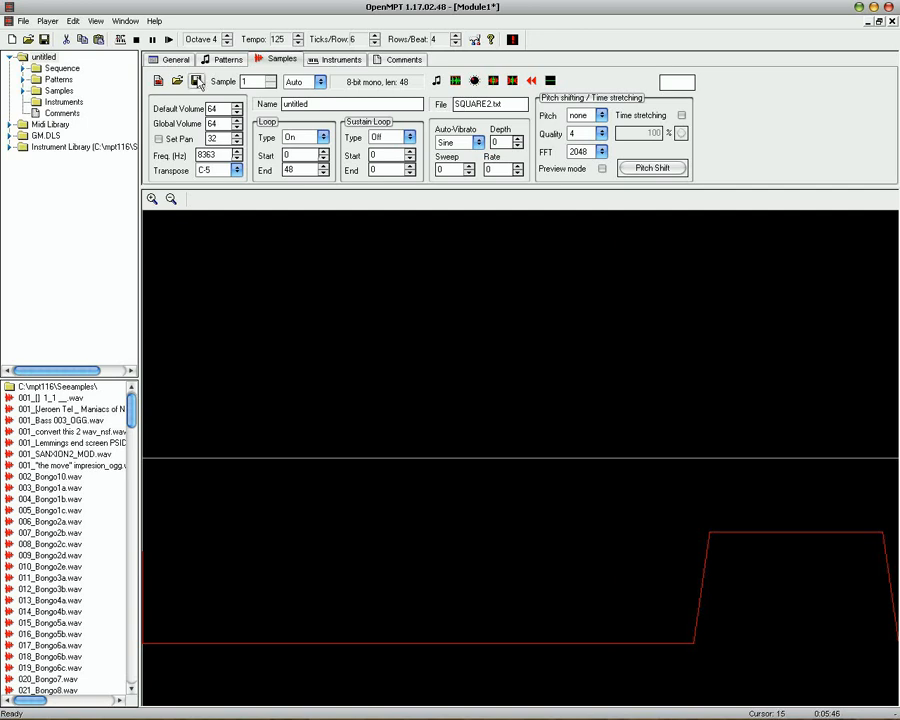
click(198, 80)
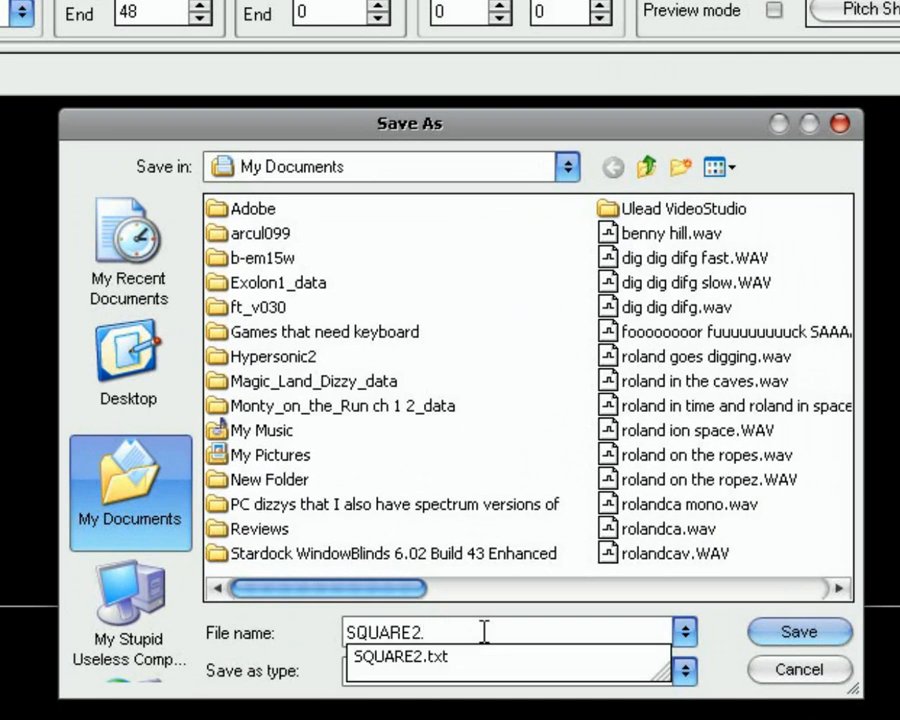
click(796, 632)
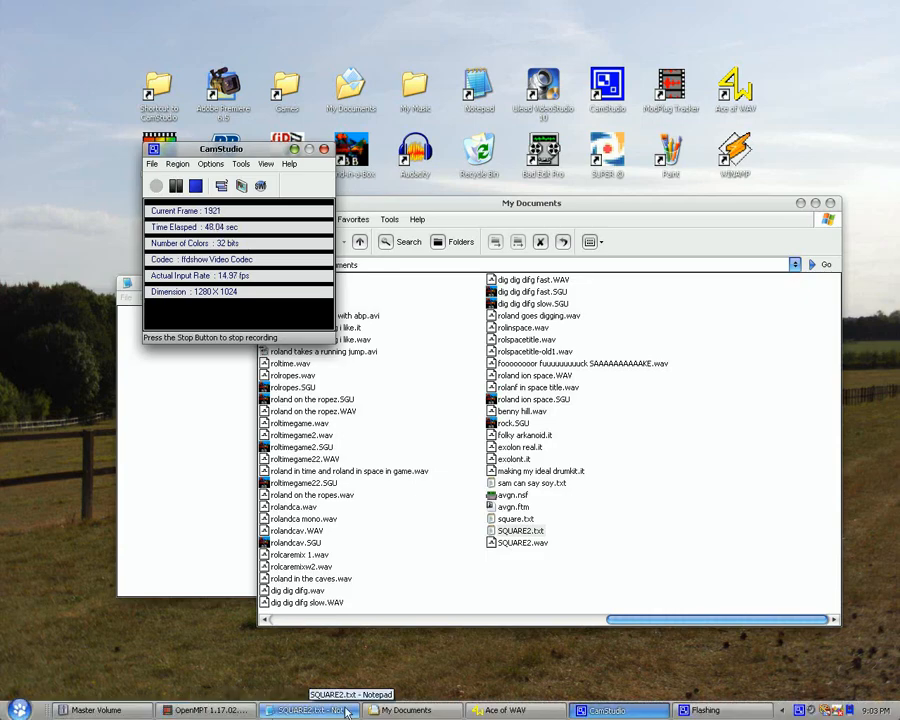
Offset the SQUARE2 wave to centre it on the zero line and save it as SQUARE2.wav.
click(516, 710)
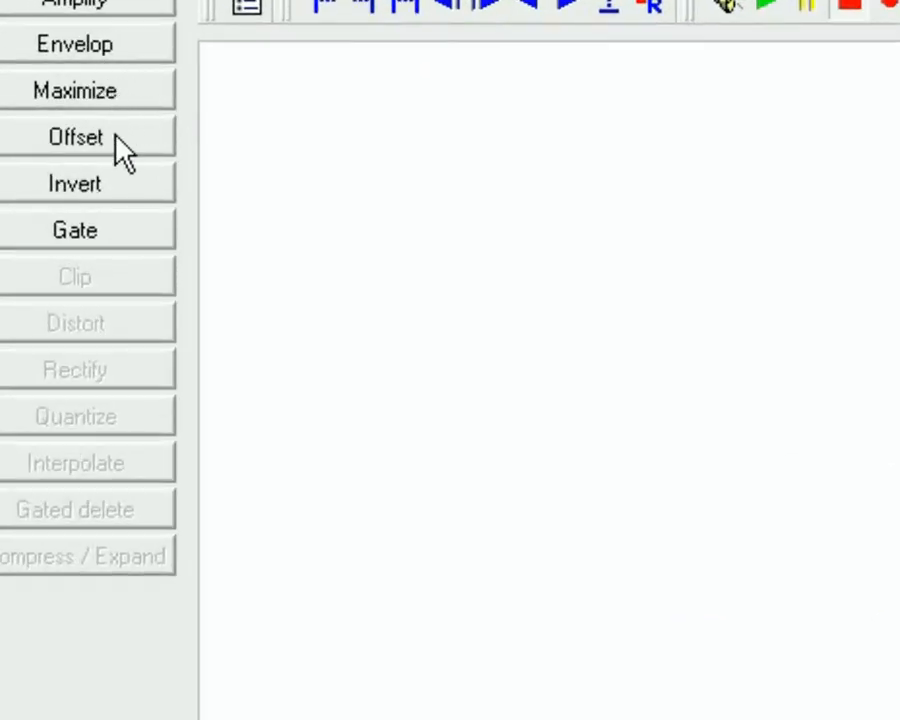
click(76, 136)
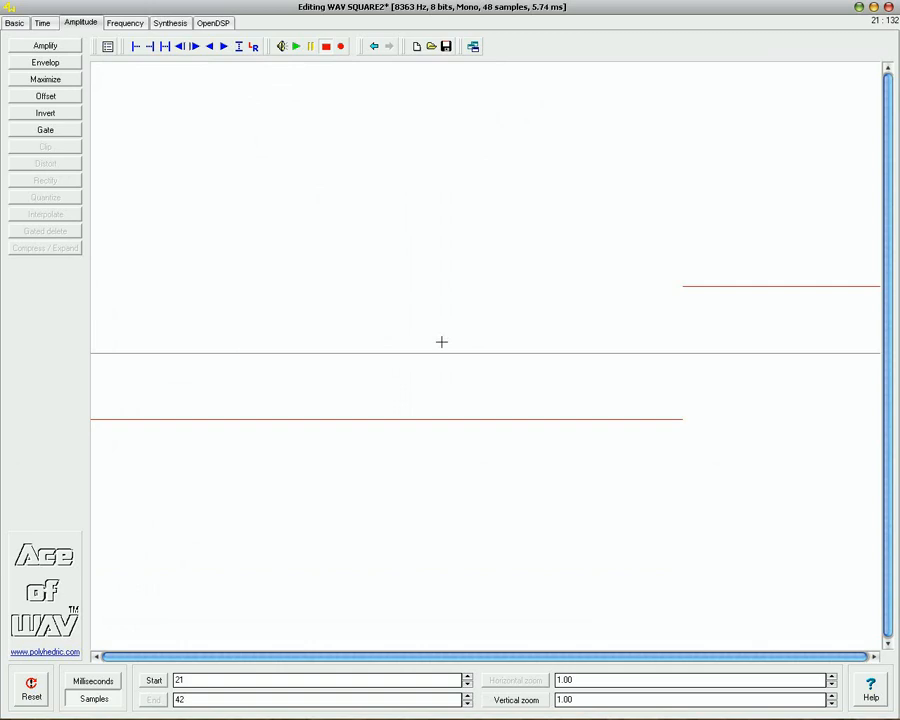
click(444, 46)
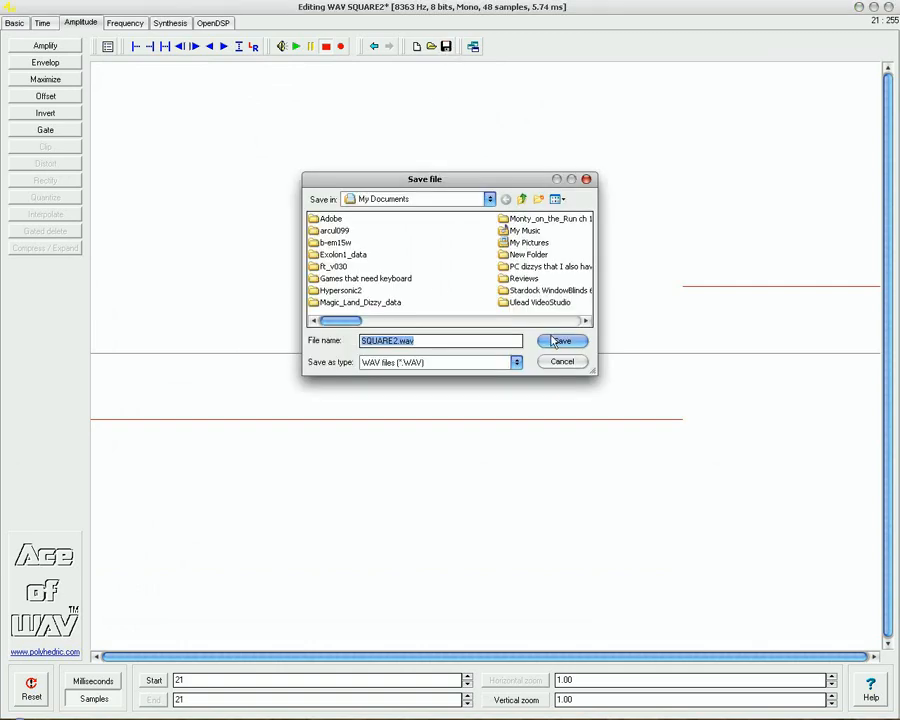
click(562, 340)
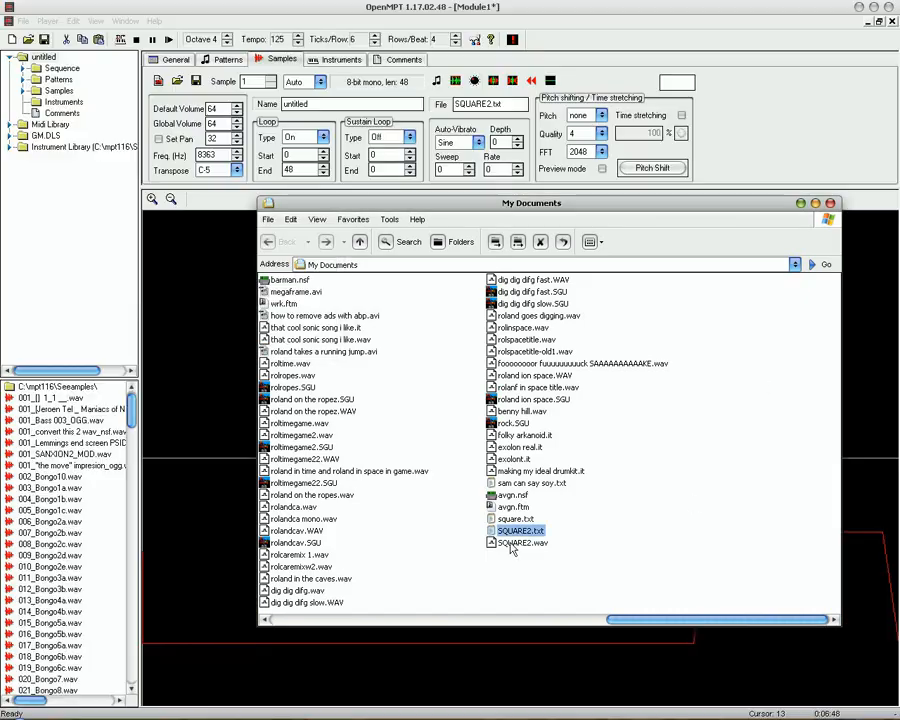
Reload the centred SQUARE2.wav from My Documents into the sample slot.
double_click(520, 530)
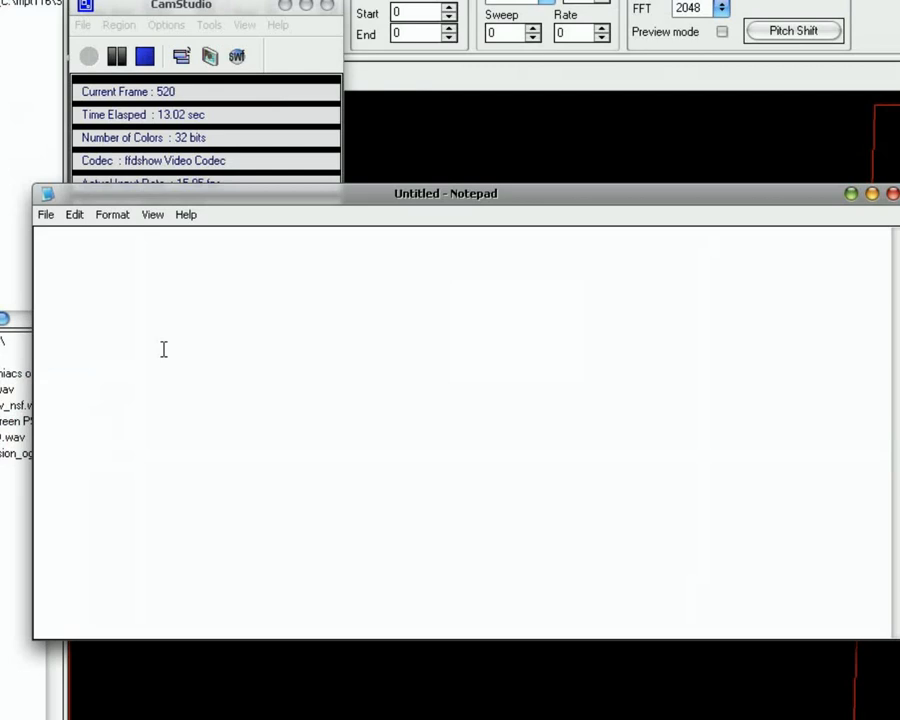
Type the doubled alphabet AABBCC… through ZZ as the sawtooth note text.
text(AABBCCD)
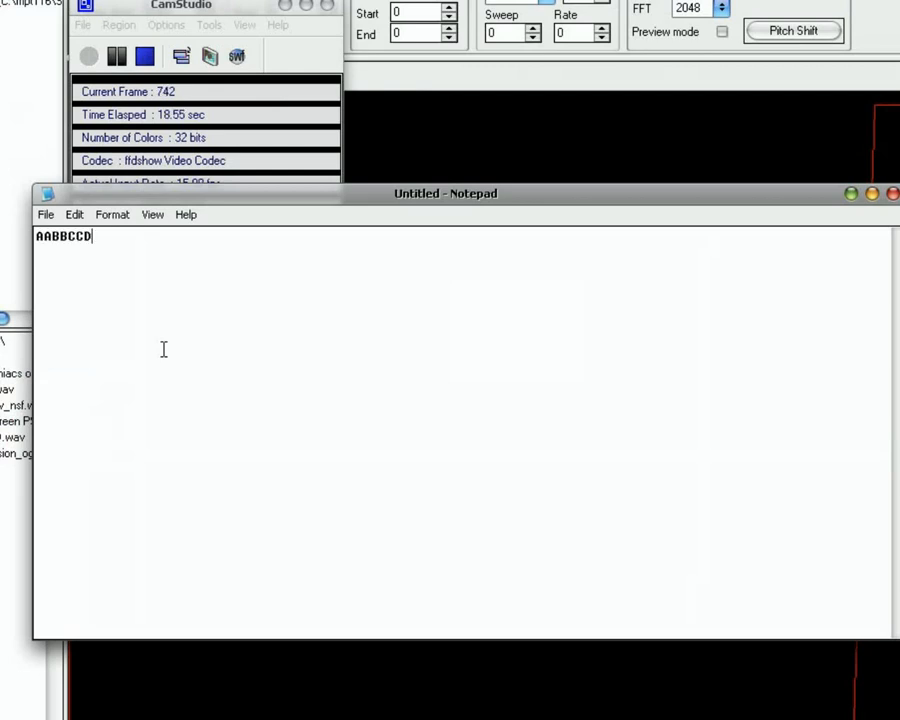
text(EEFFGGHHIIJJKKLLMMNNOOPPQQRRSSTTUUVVWWXXYYZZ)
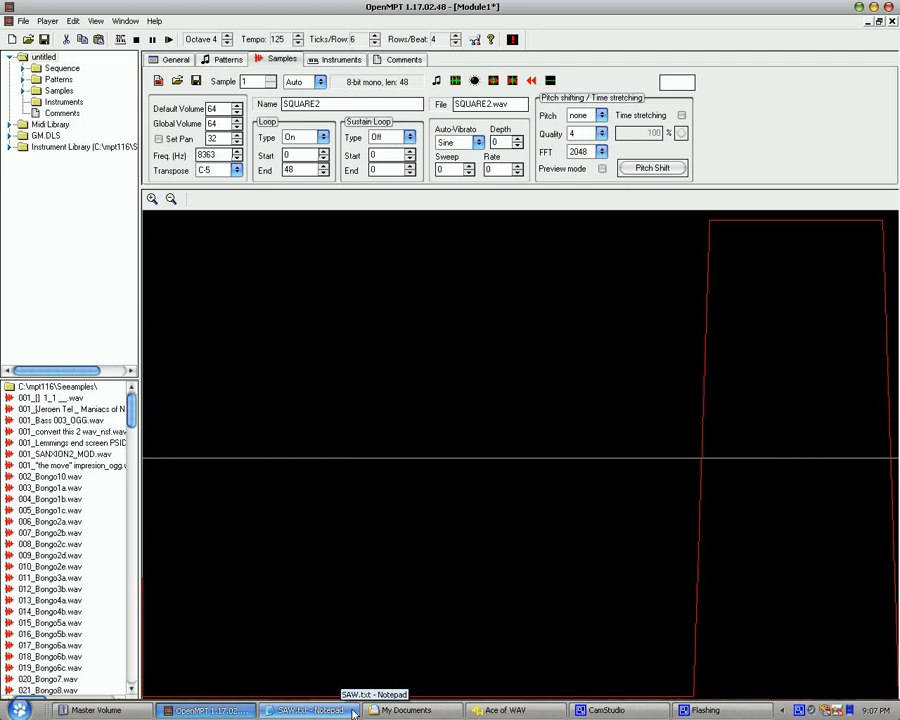
Load SAW.txt as an 8-bit unsigned mono raw sample and save the rising-ramp sawtooth.
click(404, 710)
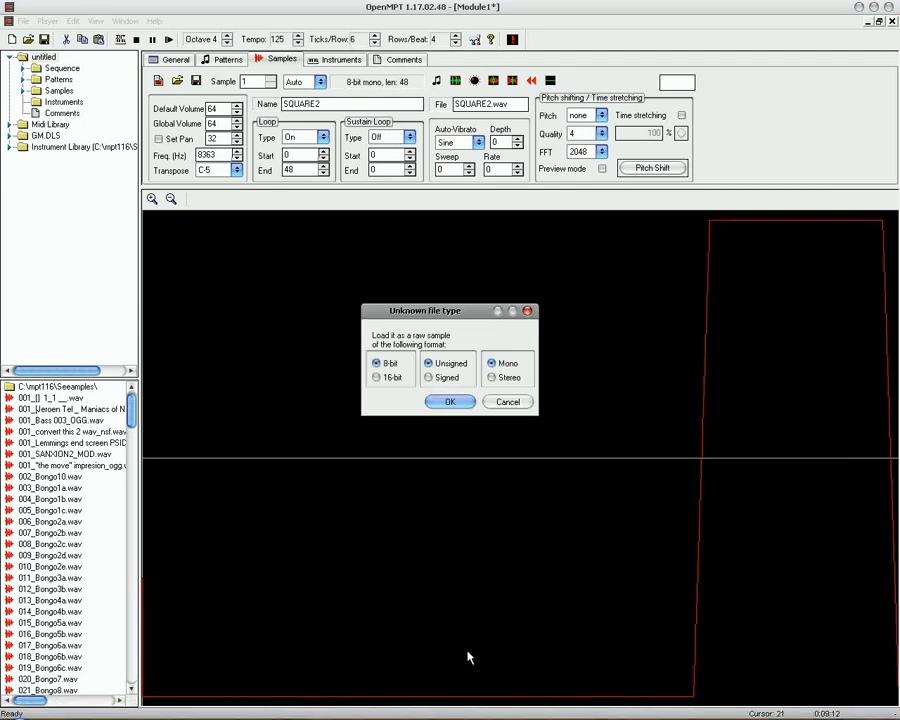
click(448, 400)
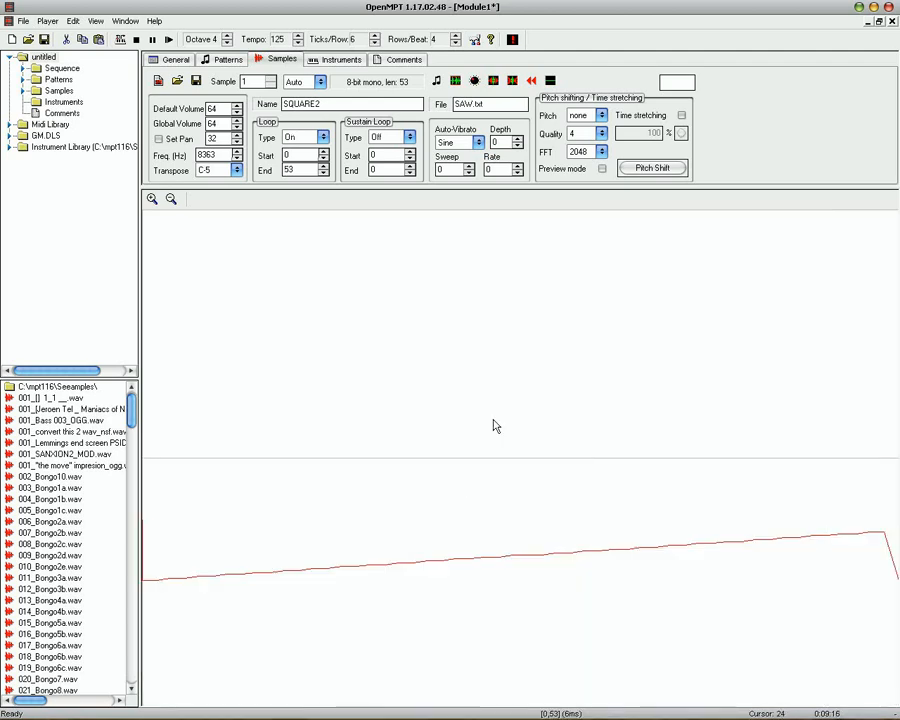
mouse_move(436, 80)
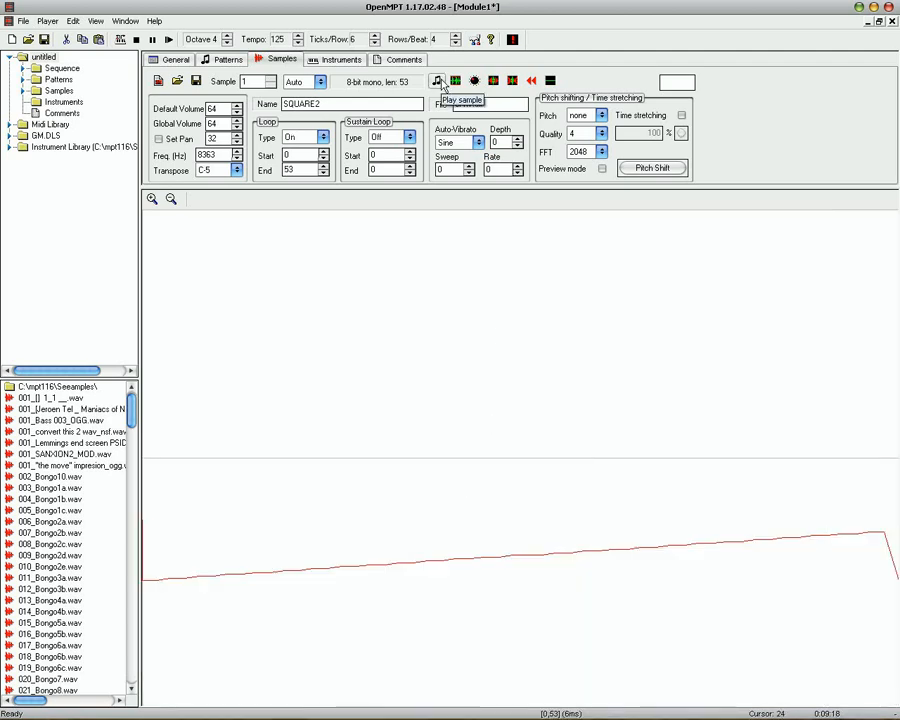
click(436, 80)
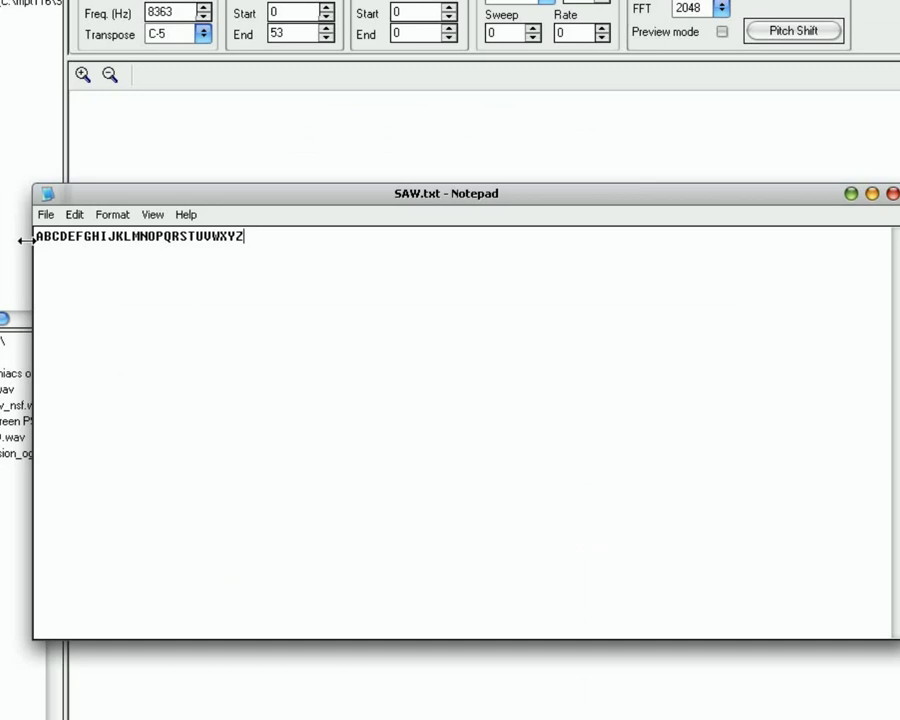
Append the descending run ZYX…A and save the note as BAD TRIANGLE.txt.
text(ZYXWVUTSRQPONMLKJIHGFEDCBA)
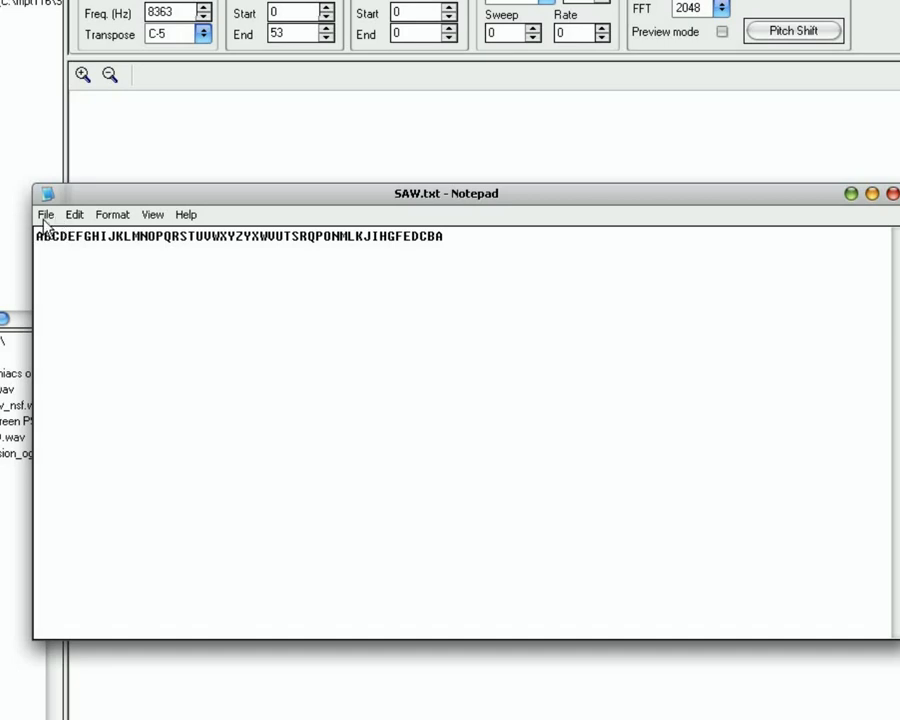
click(46, 214)
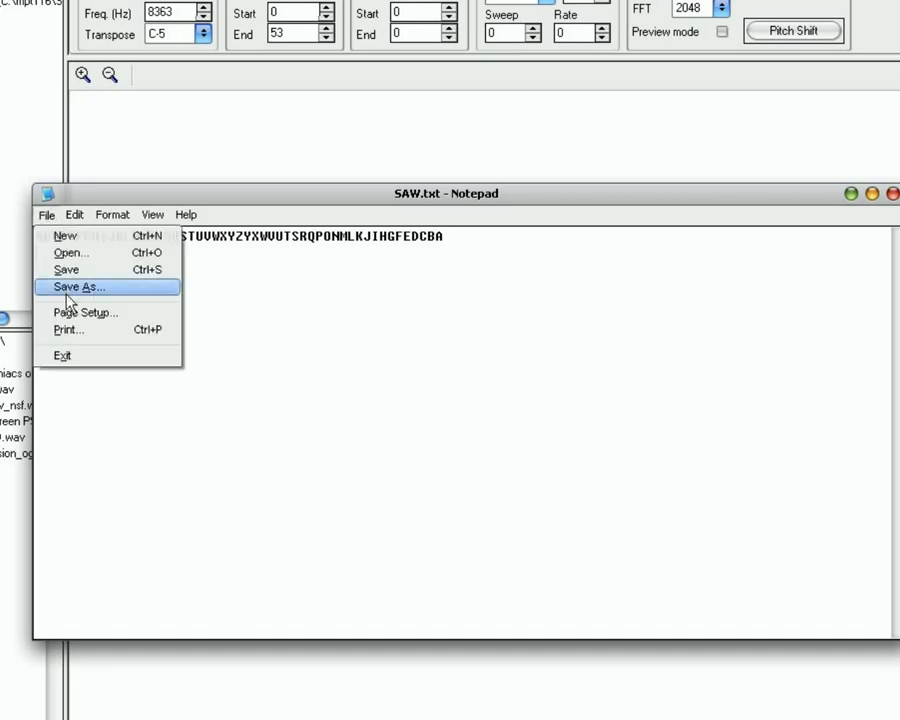
click(76, 288)
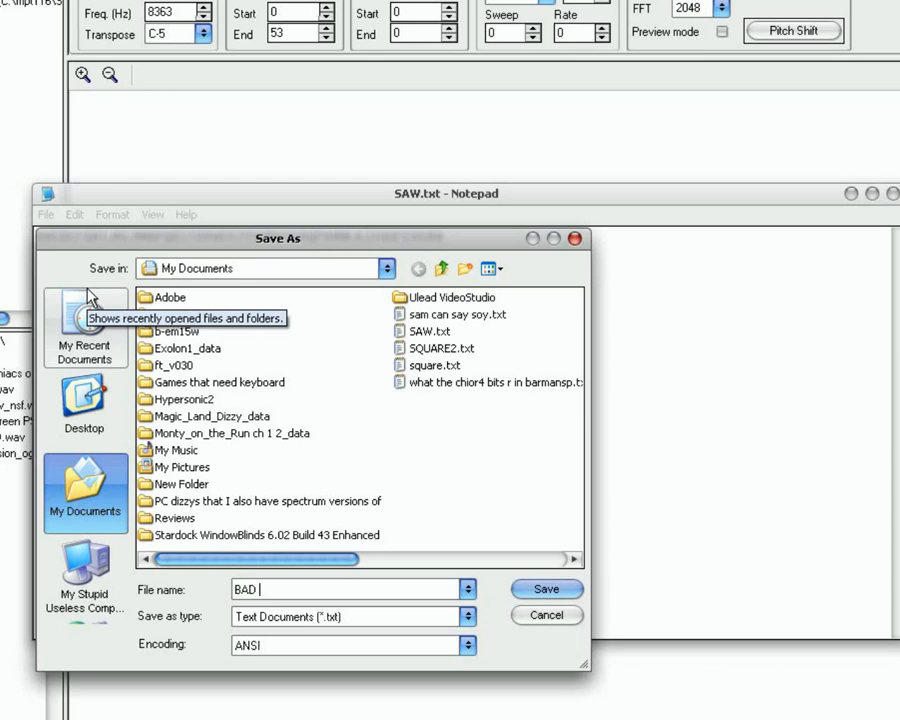
text(TRIANG)
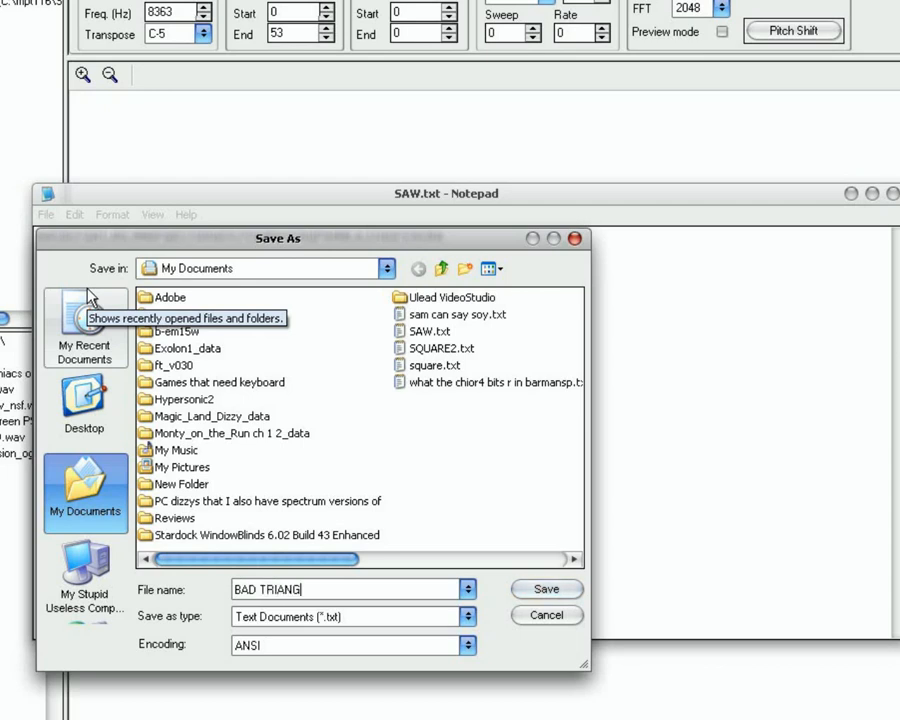
click(546, 588)
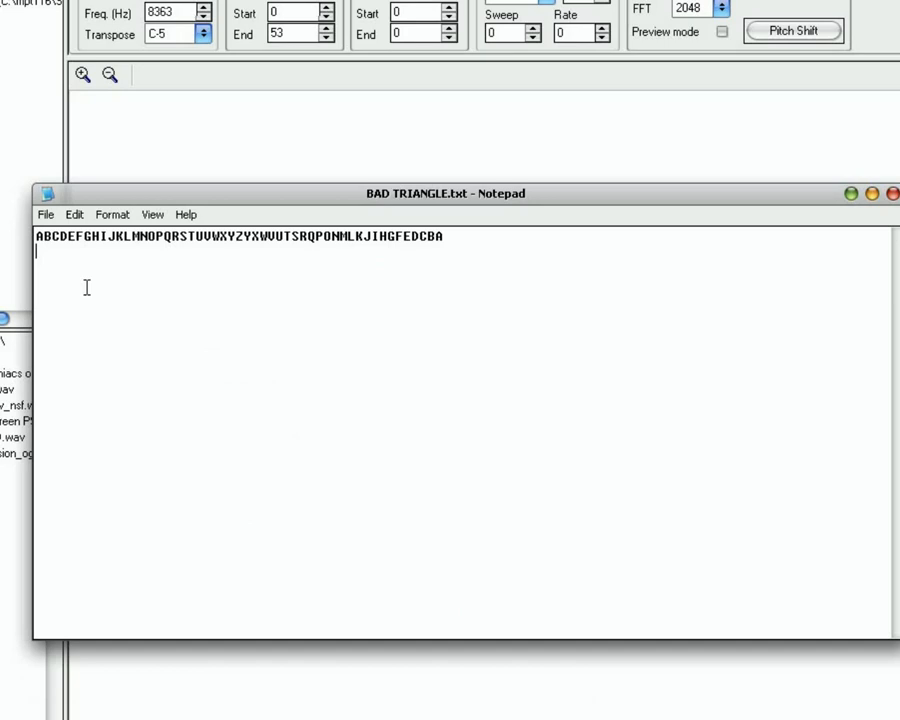
Save a second copy of the note as GOOD TRIANGLE.txt.
click(46, 214)
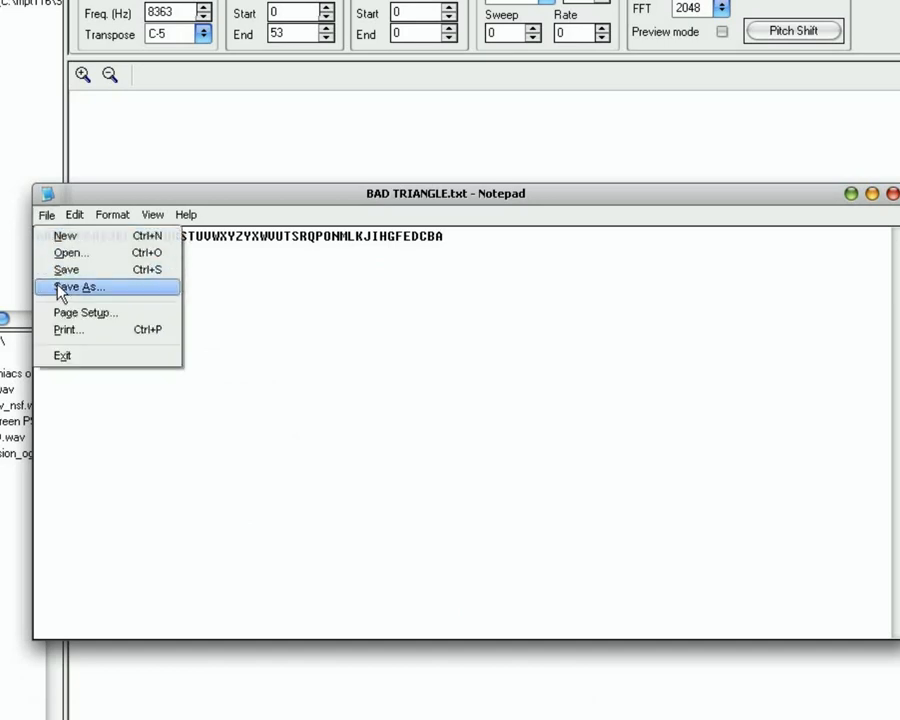
click(80, 288)
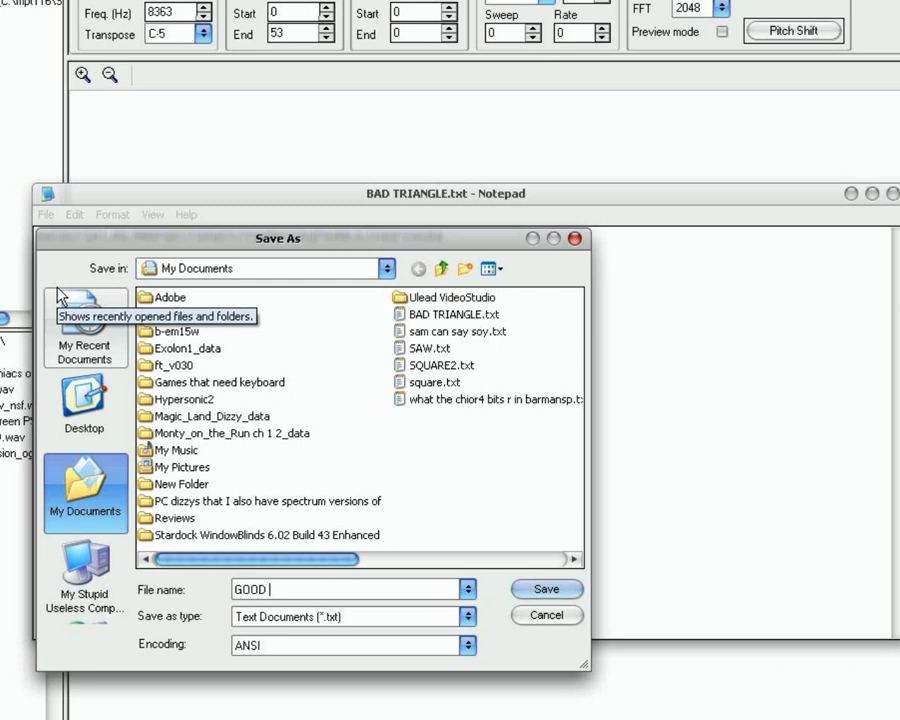
text(TRIANGLE)
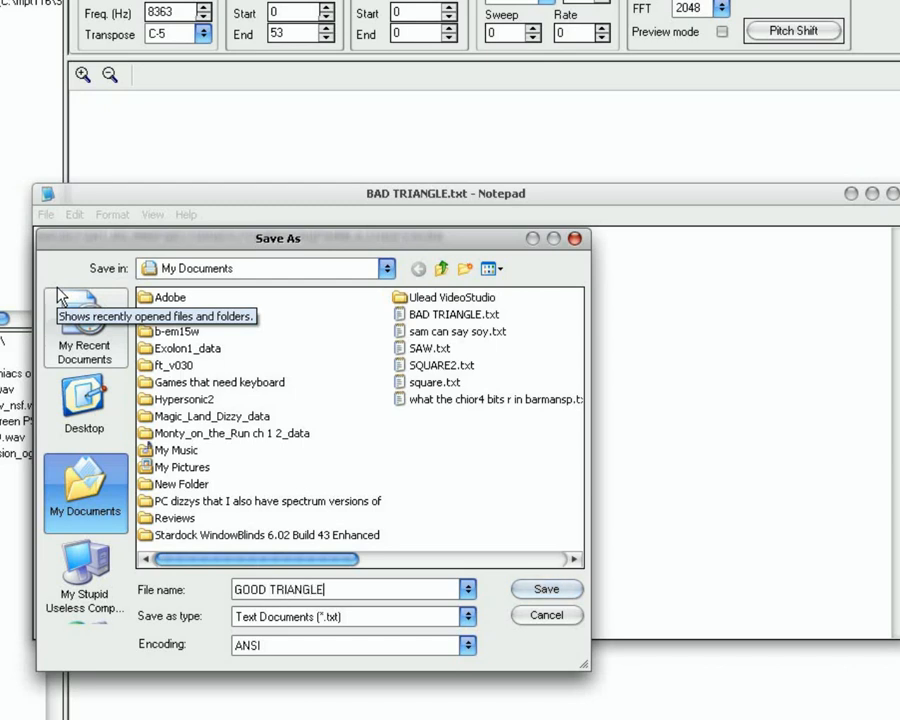
click(546, 588)
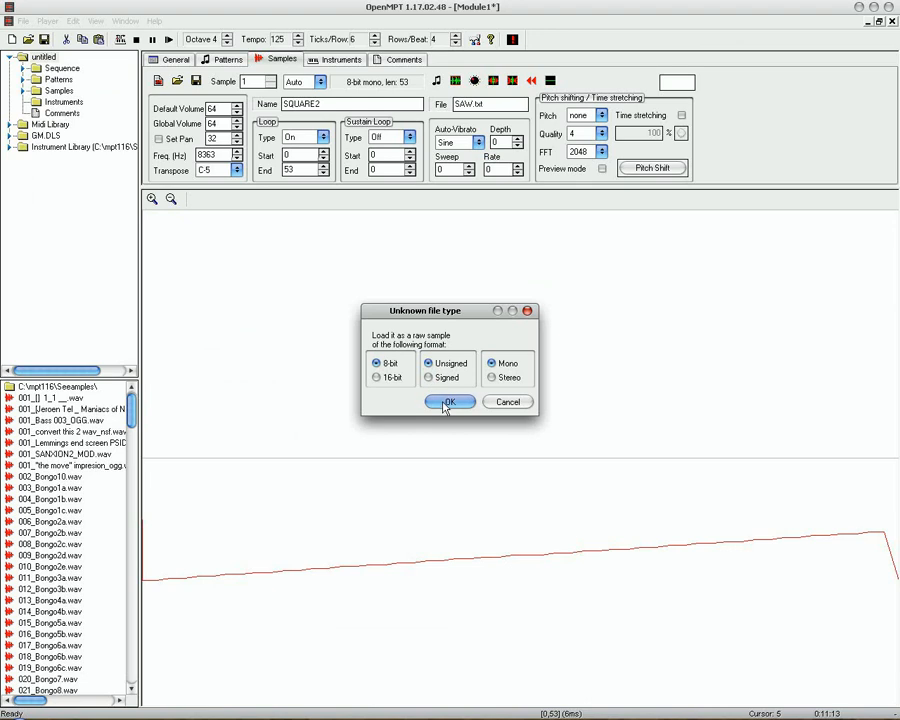
Accept BAD TRIANGLE as 8-bit unsigned mono raw data, then show the My Documents folder.
click(448, 400)
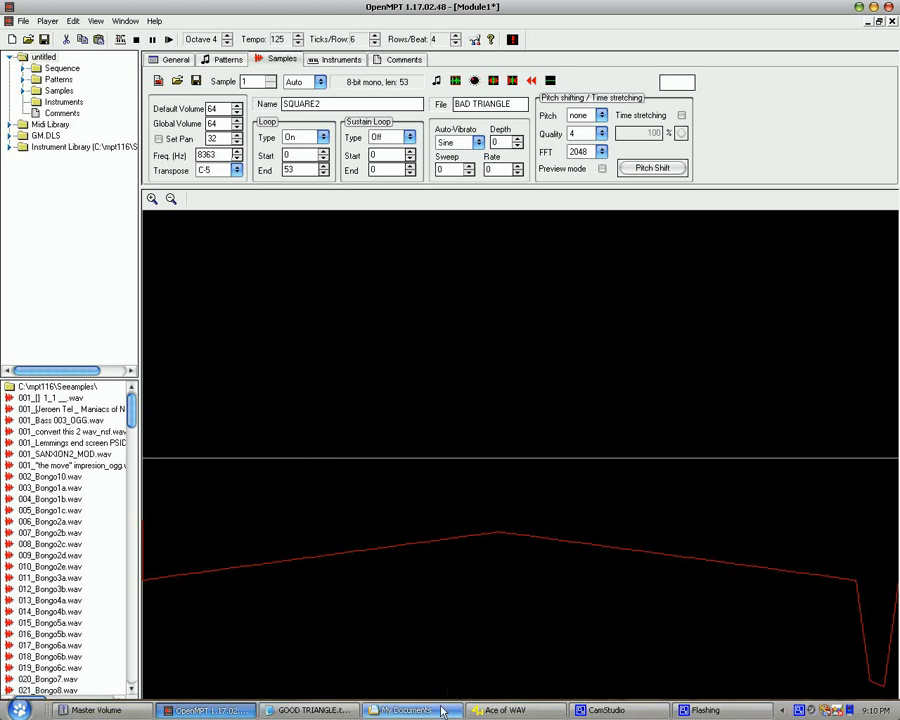
click(410, 710)
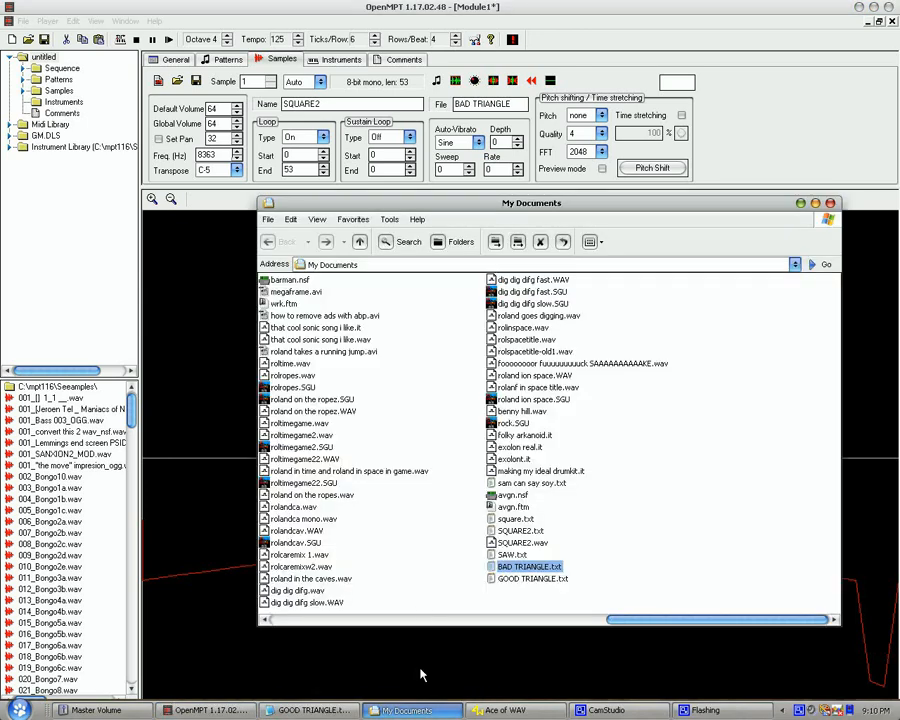
Load a triangle text file as a raw sample, set Loop Type to On and save it.
double_click(528, 566)
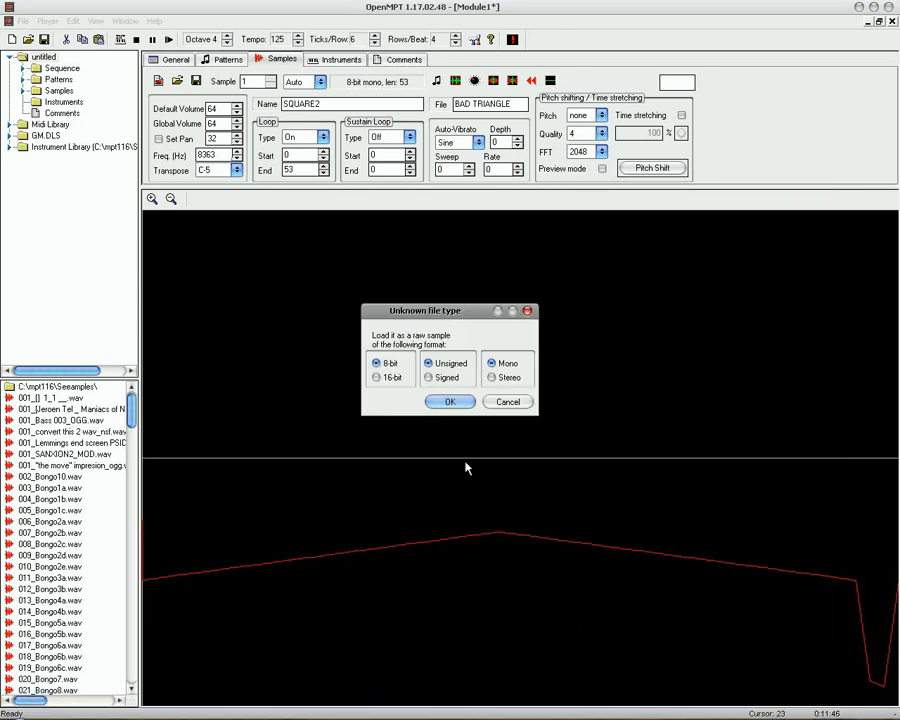
click(448, 400)
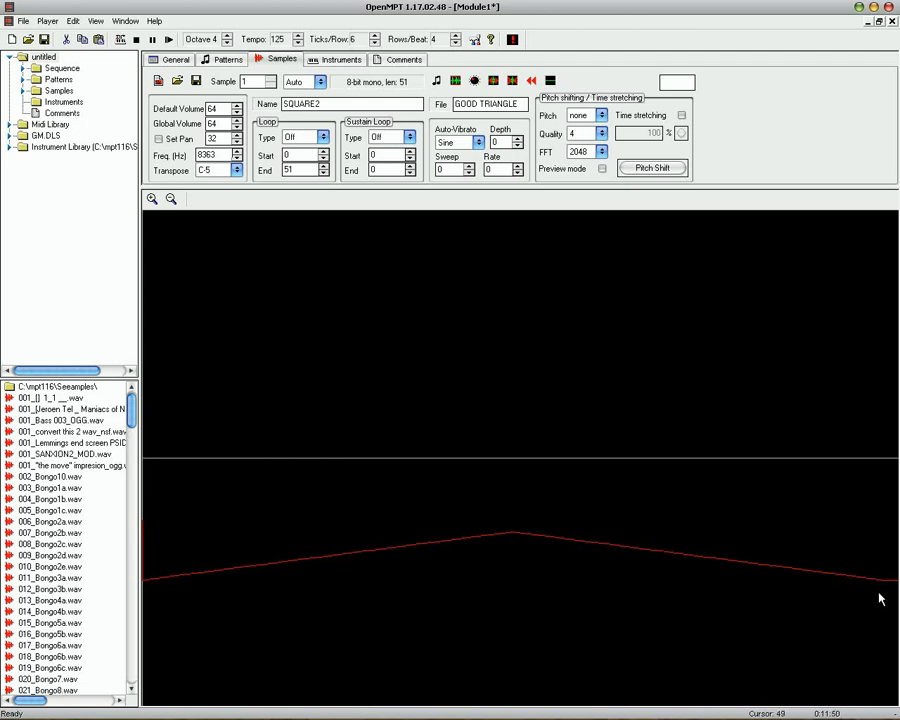
click(300, 136)
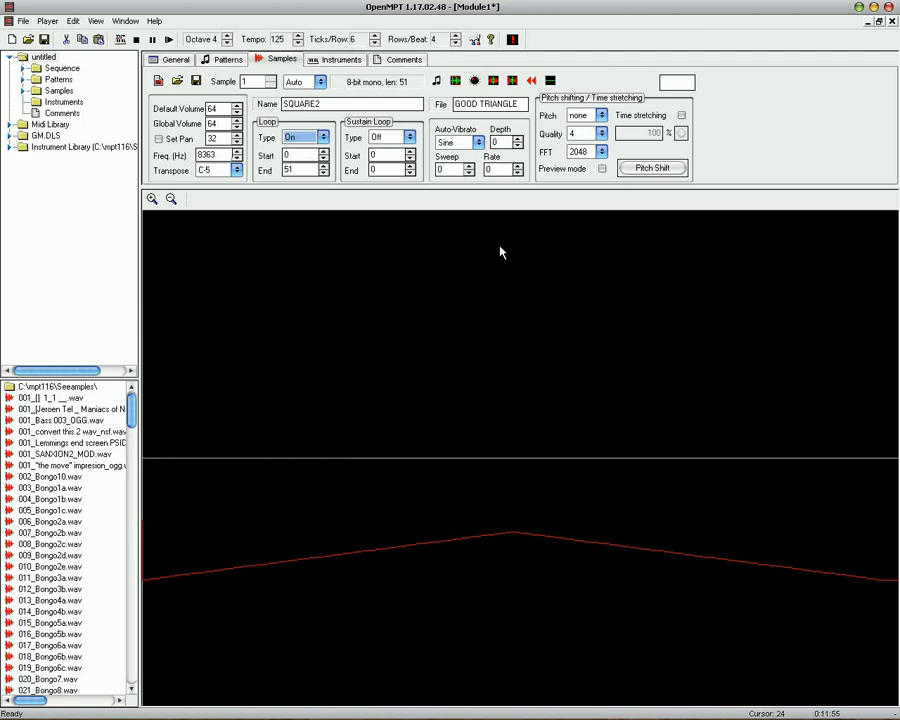
click(436, 80)
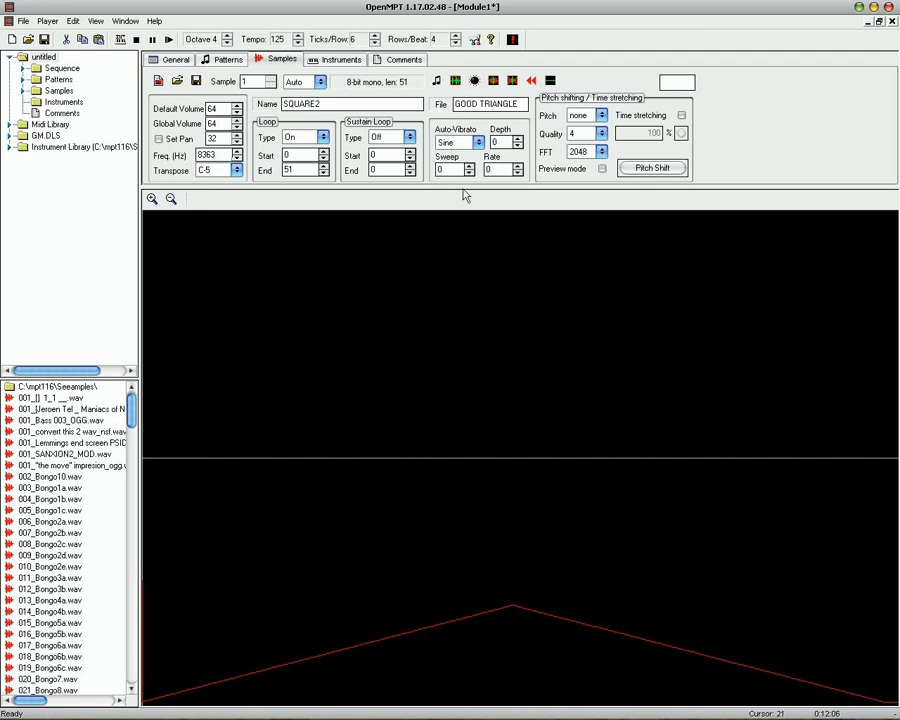
click(438, 80)
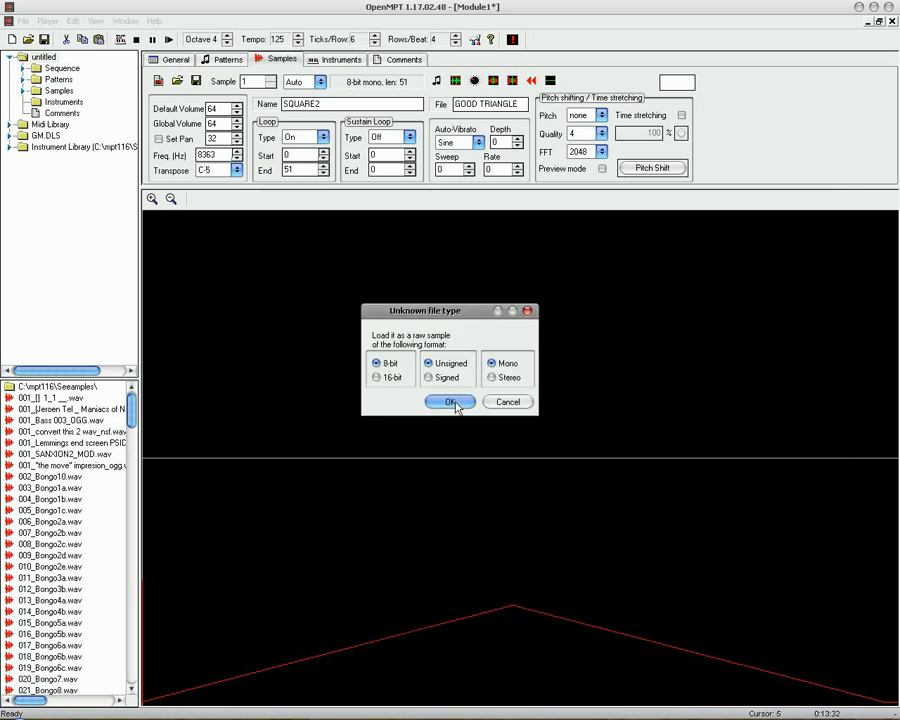
Accept the good triangle data as an 8-bit unsigned mono raw sample.
click(450, 400)
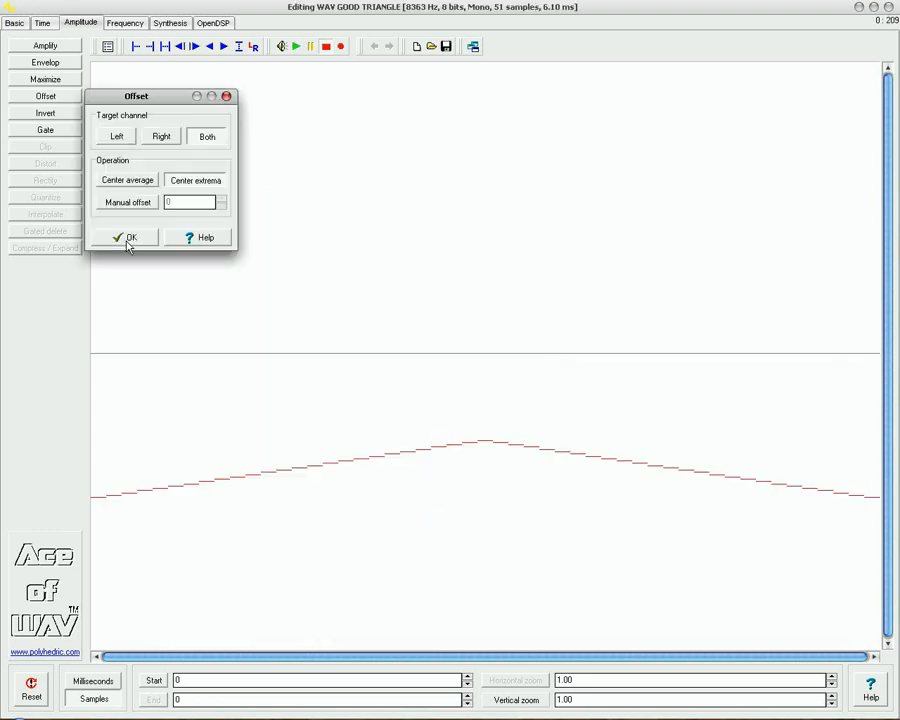
Offset both channels with Center extrema so GOOD TRIANGLE sits around the zero line.
click(124, 236)
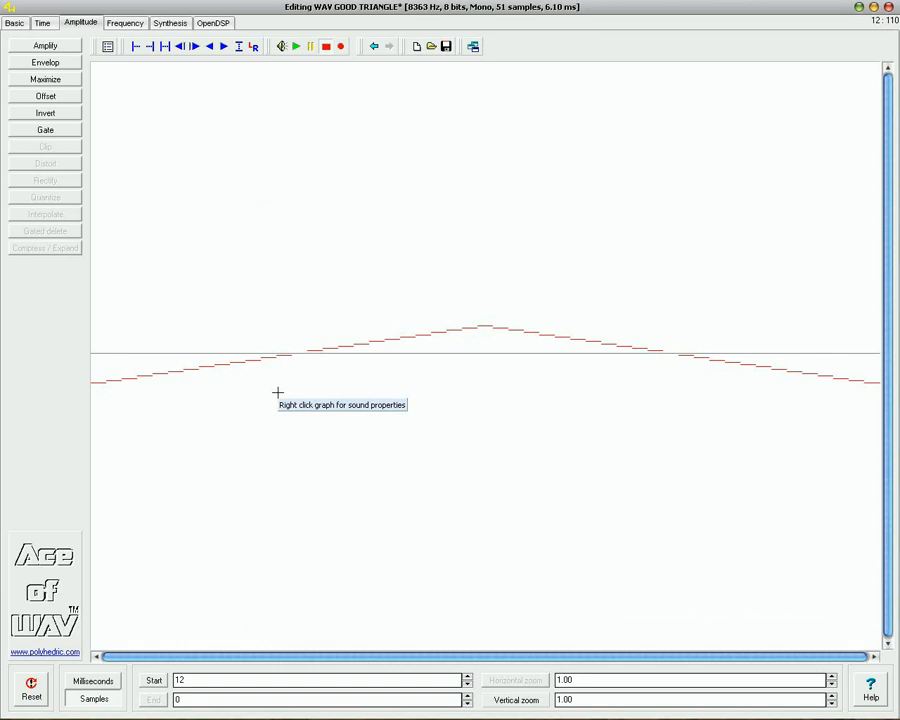
click(444, 46)
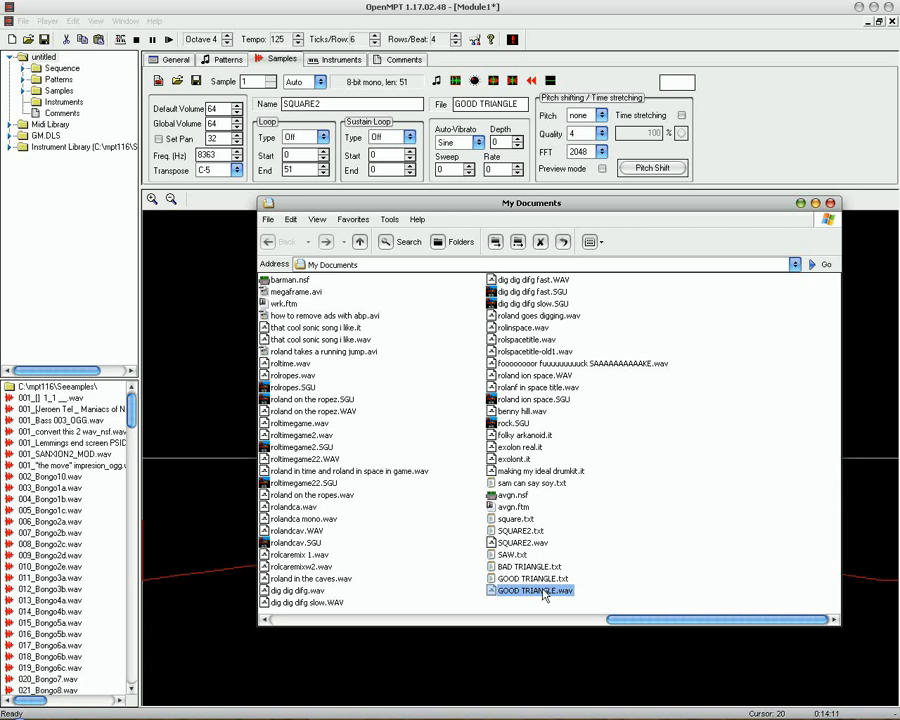
Load GOOD TRIANGLE.wav into the sample slot and set the whole sample as its loop.
double_click(532, 590)
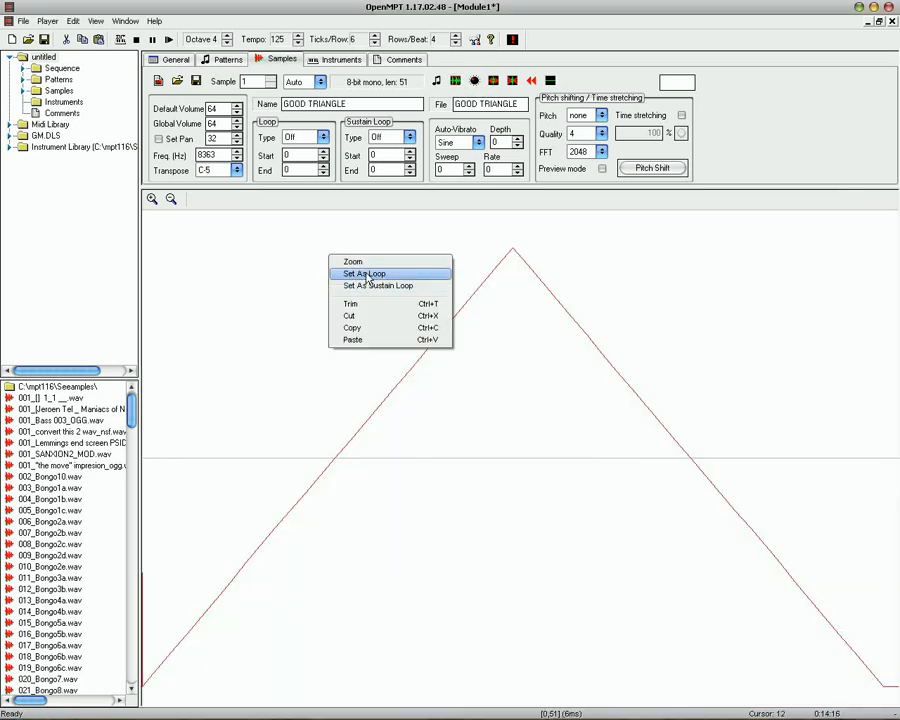
click(364, 272)
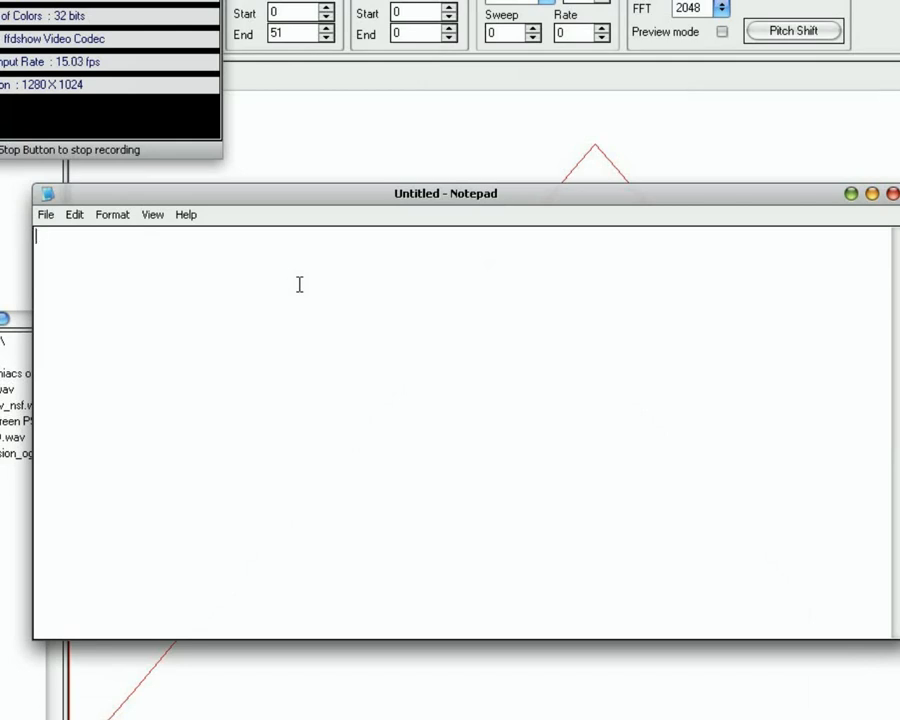
Type spaced runs of z letters and begin saving the note under the name DU….
text(zzzzzzzzzzz)
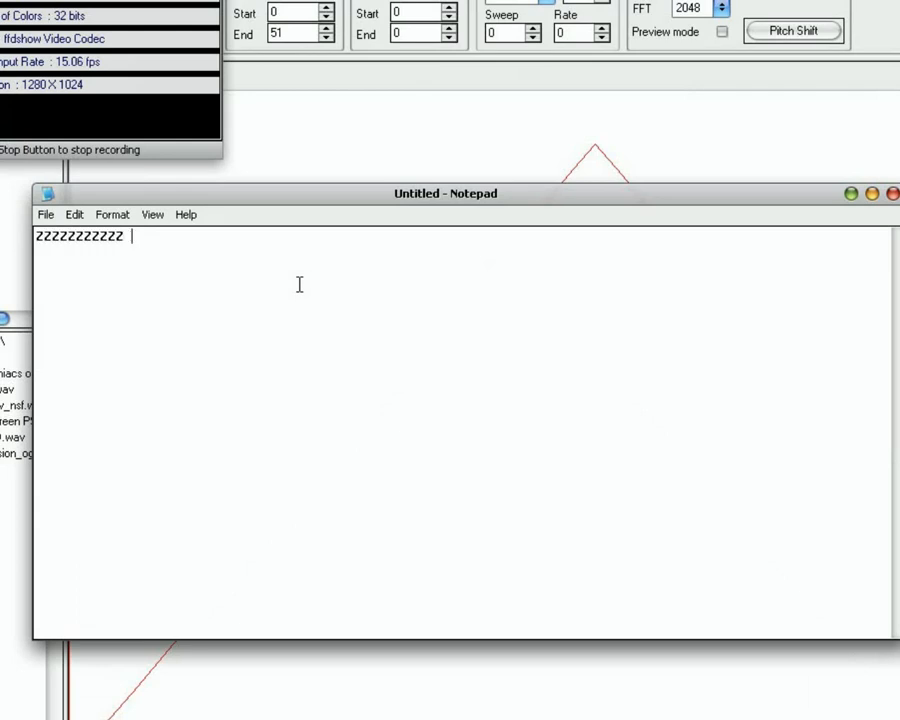
text(ZZZZZZZZZZ)
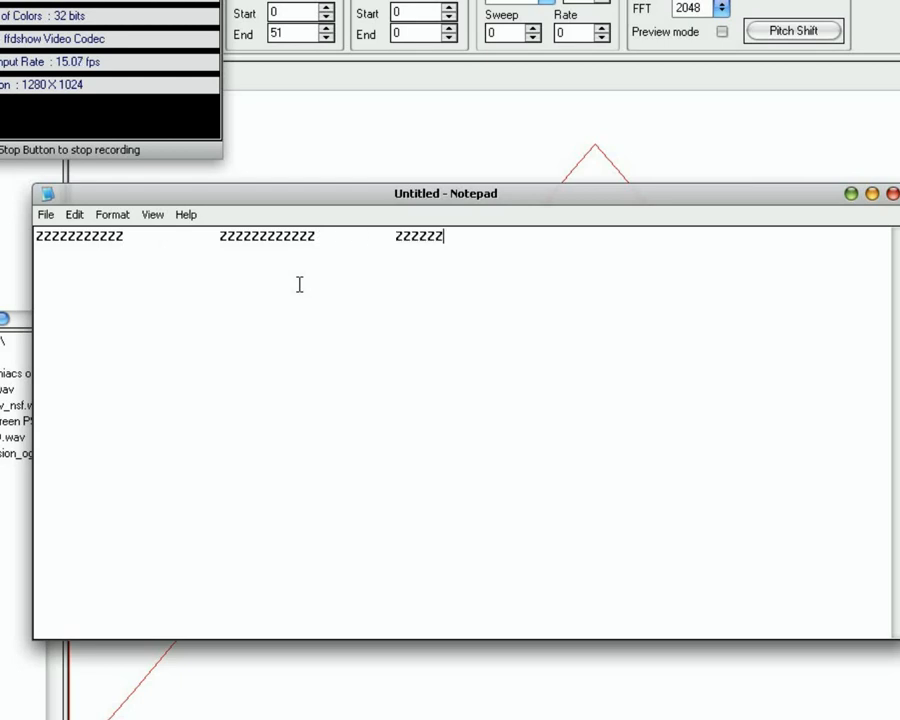
text(zzzzzzz)
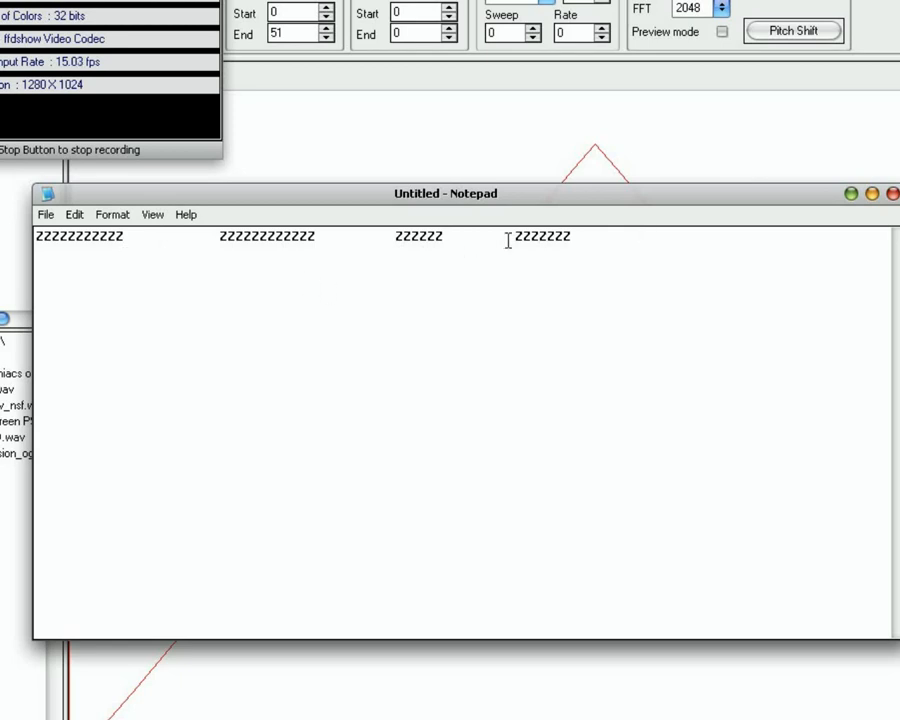
click(46, 214)
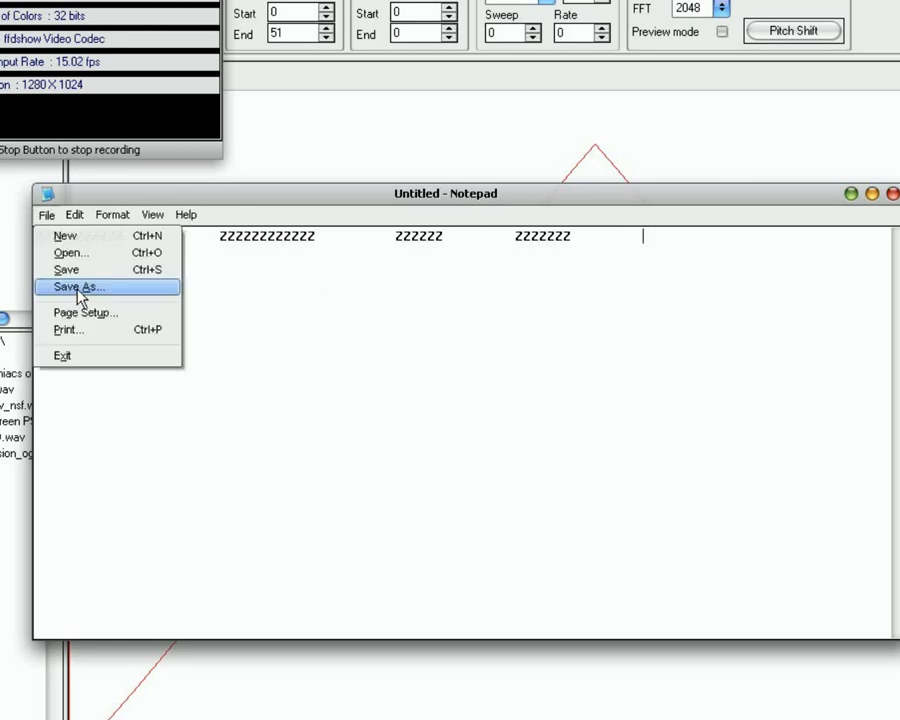
click(78, 288)
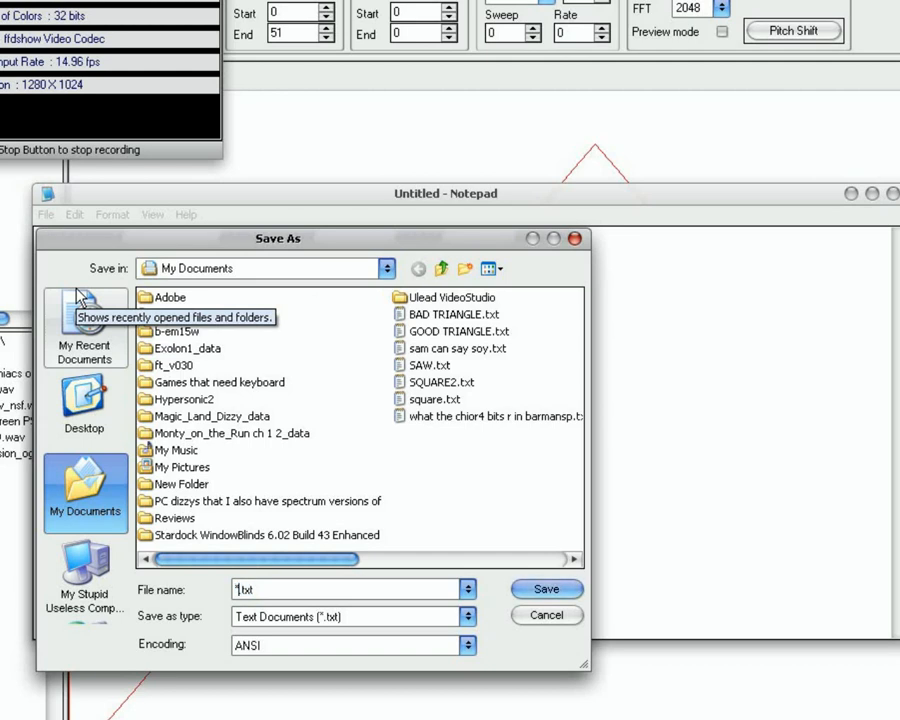
text(DUNNO.txt)
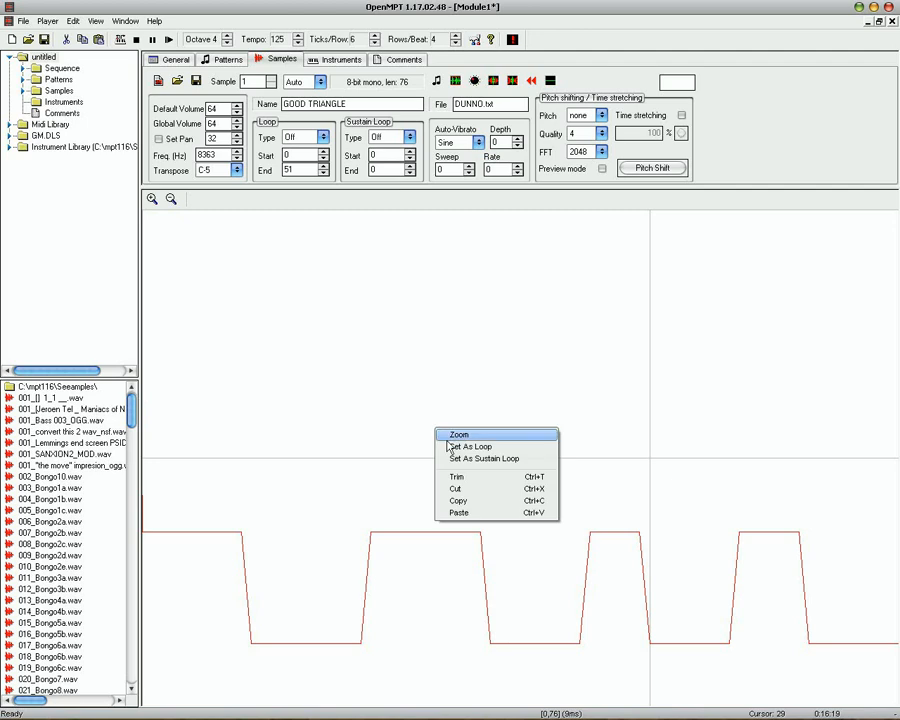
Set the whole DUNNO pulse sample as its loop.
click(472, 446)
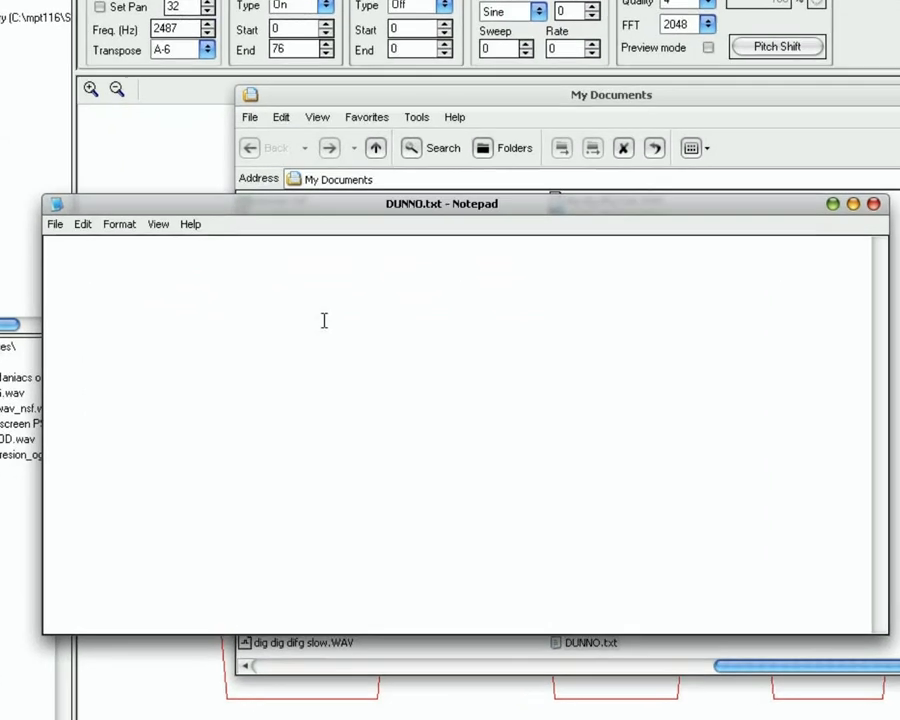
Enter the letter run ABCDEFGHIJKLMNOPQ and back down, then save it as NES.txt.
text(ABCDEFGHIJKLMNOPQ)
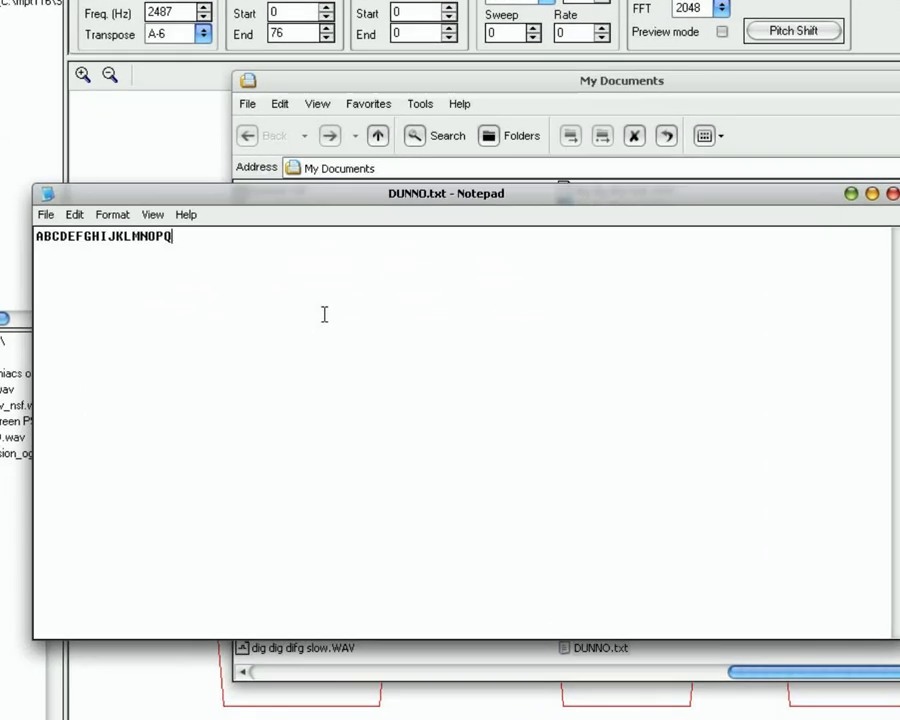
click(46, 214)
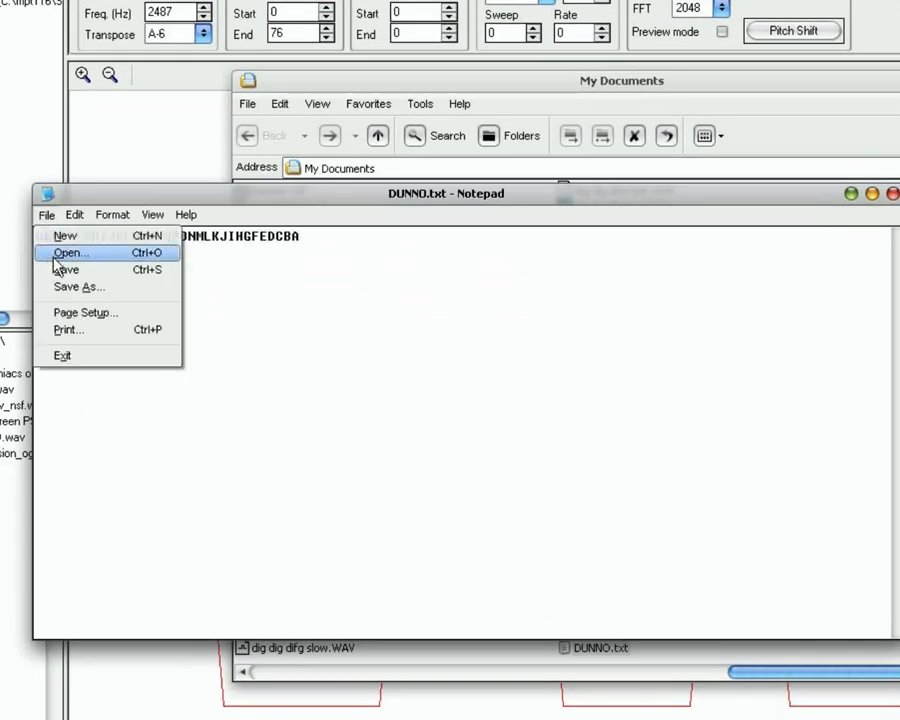
click(78, 288)
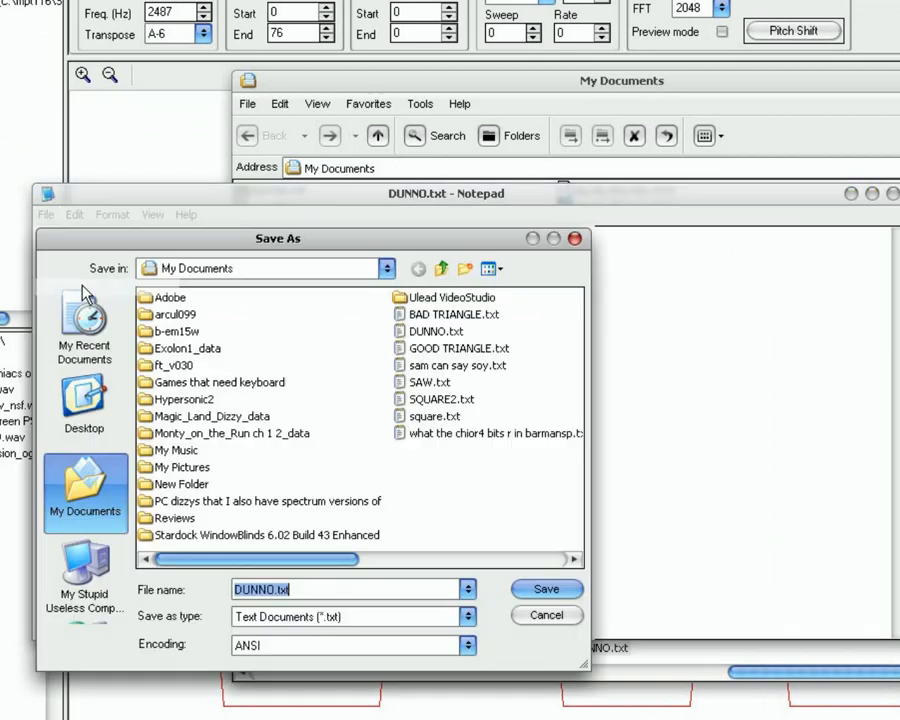
text(NES)
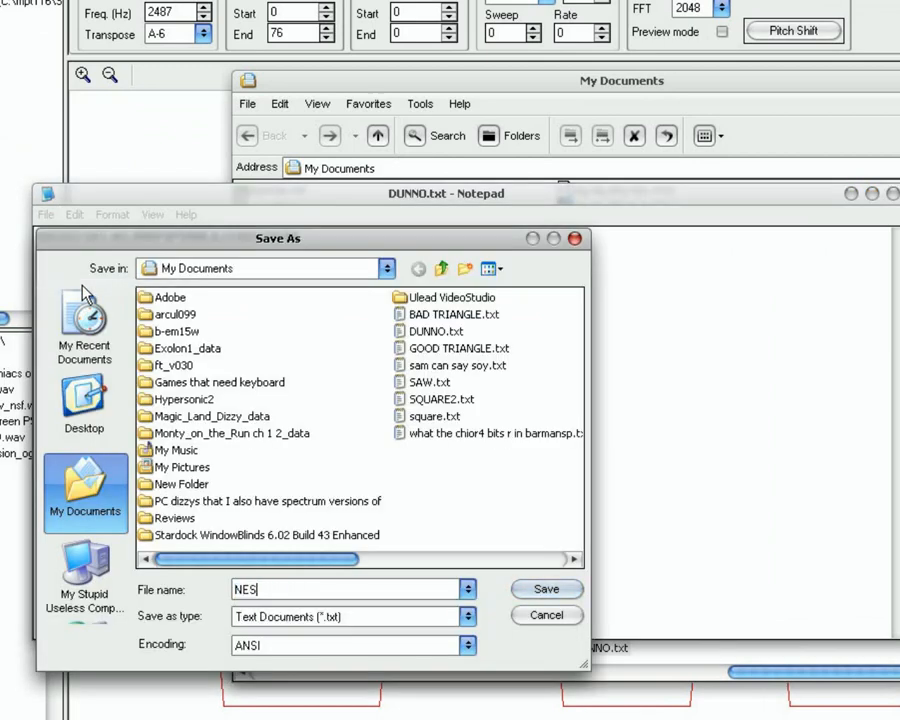
click(546, 588)
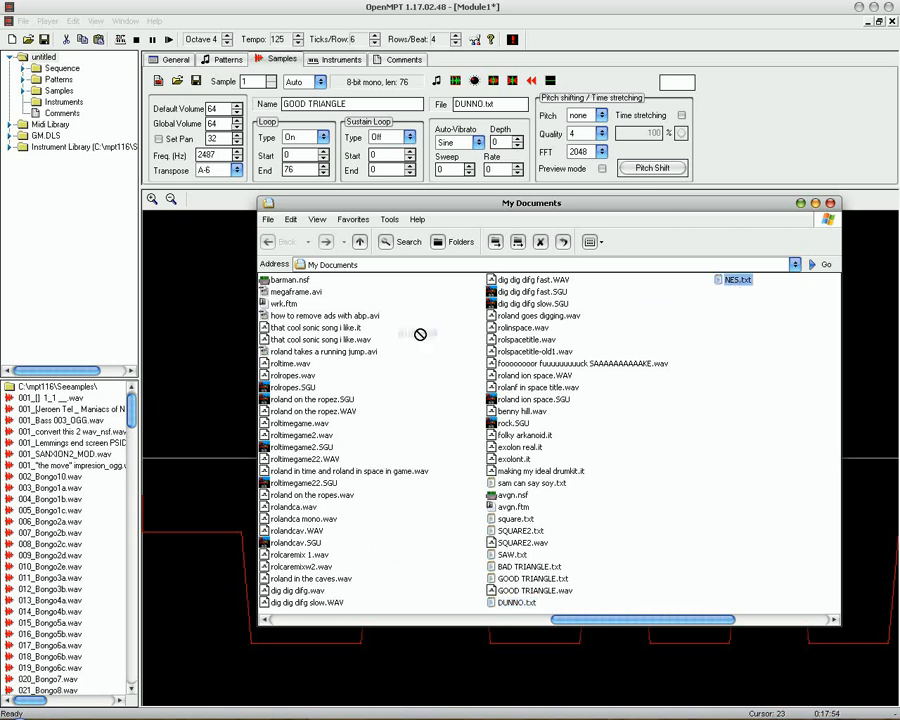
double_click(738, 280)
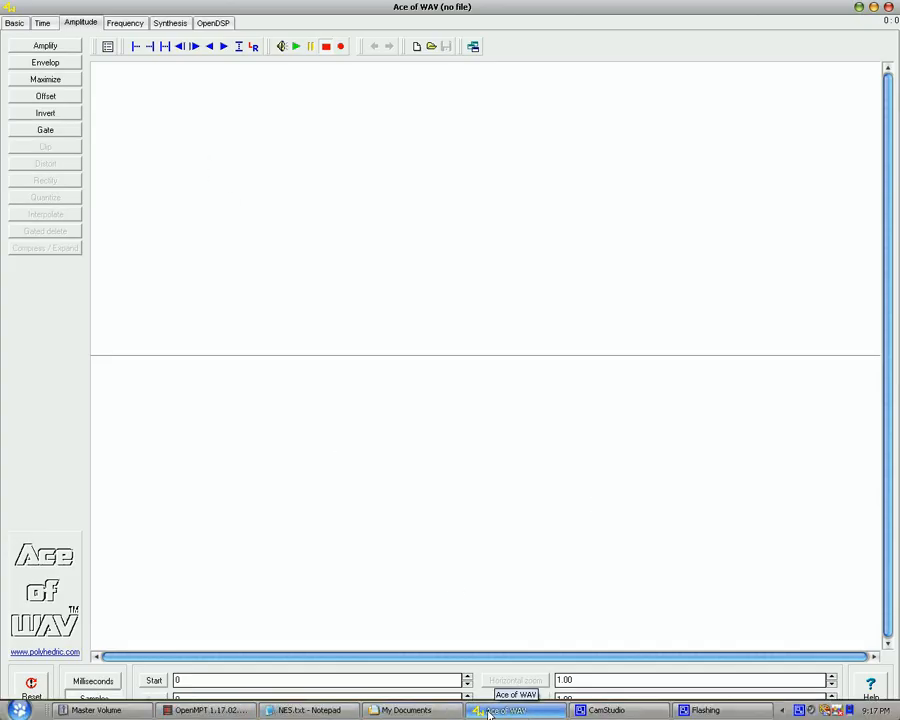
Bring up My Documents and load NES.wav, a 33-sample shallow triangle, into Ace of WAV.
click(408, 710)
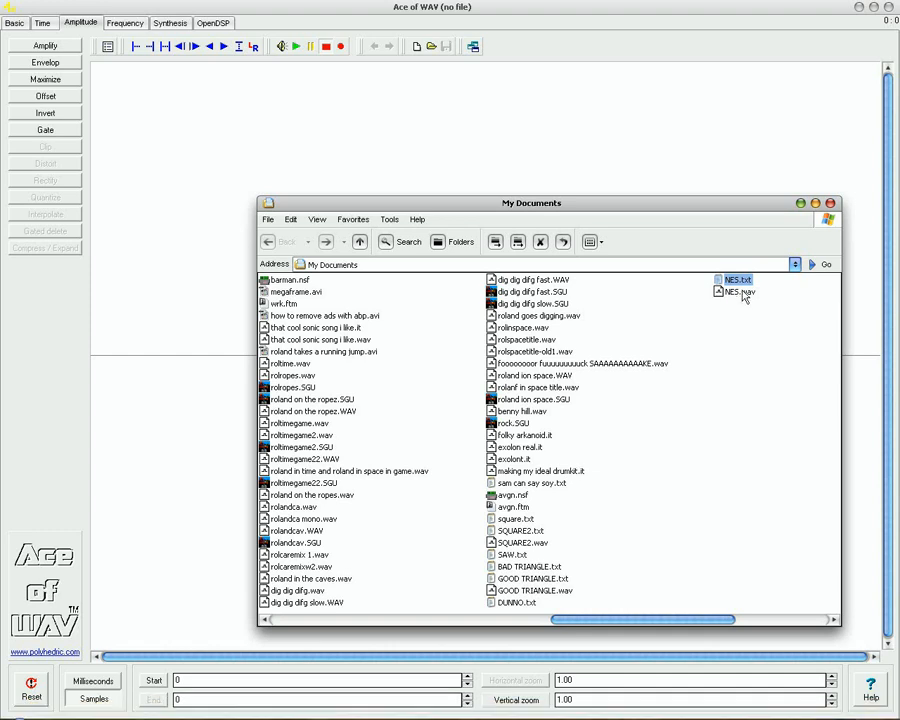
double_click(736, 292)
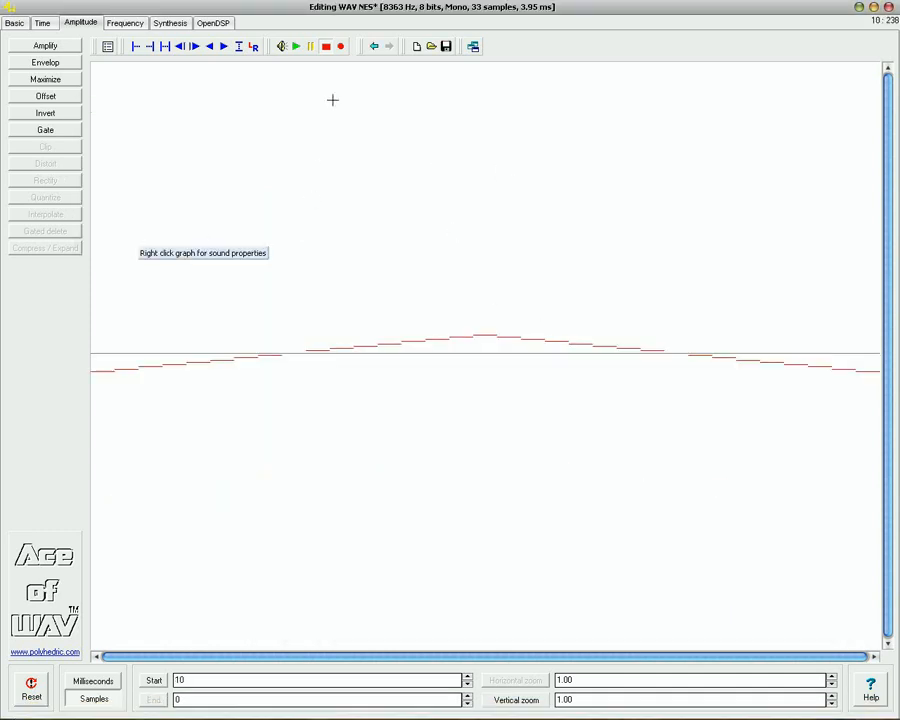
right_click(384, 356)
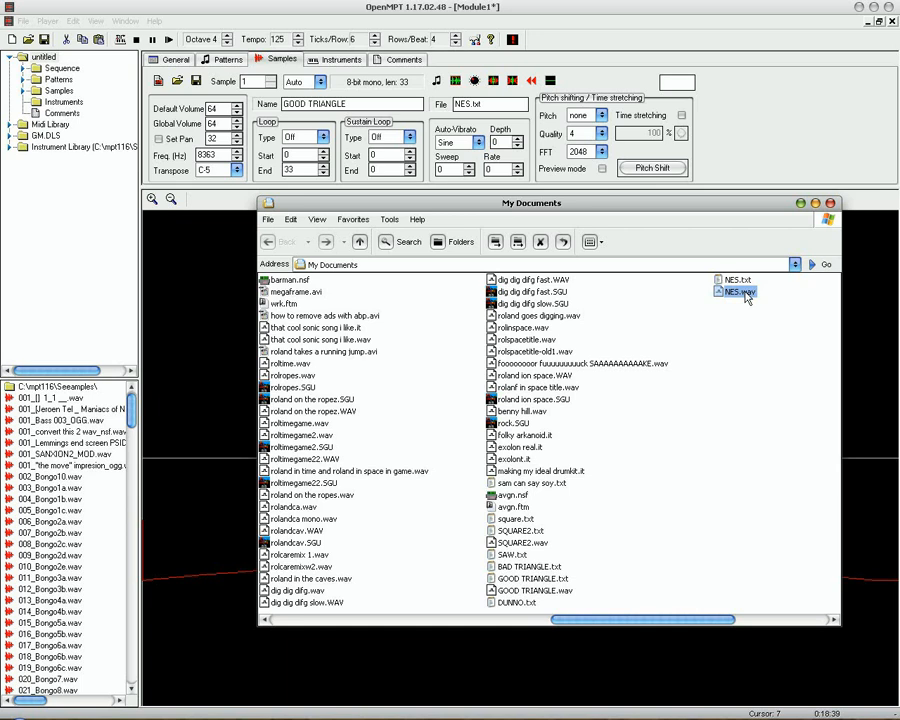
Load NES.wav into the sample slot and loop the whole 33-sample triangle.
double_click(738, 292)
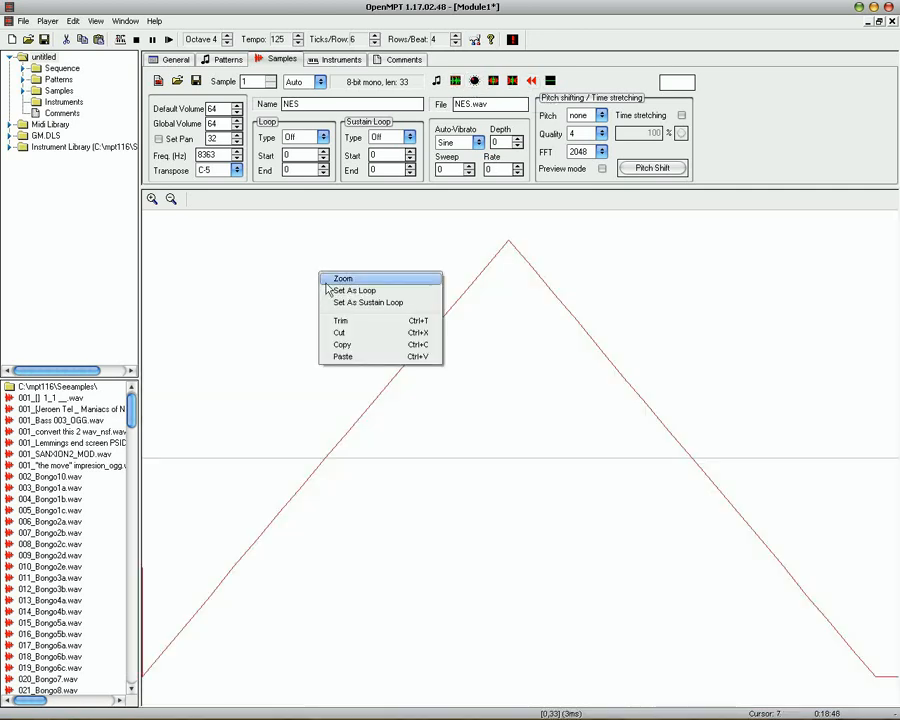
click(354, 290)
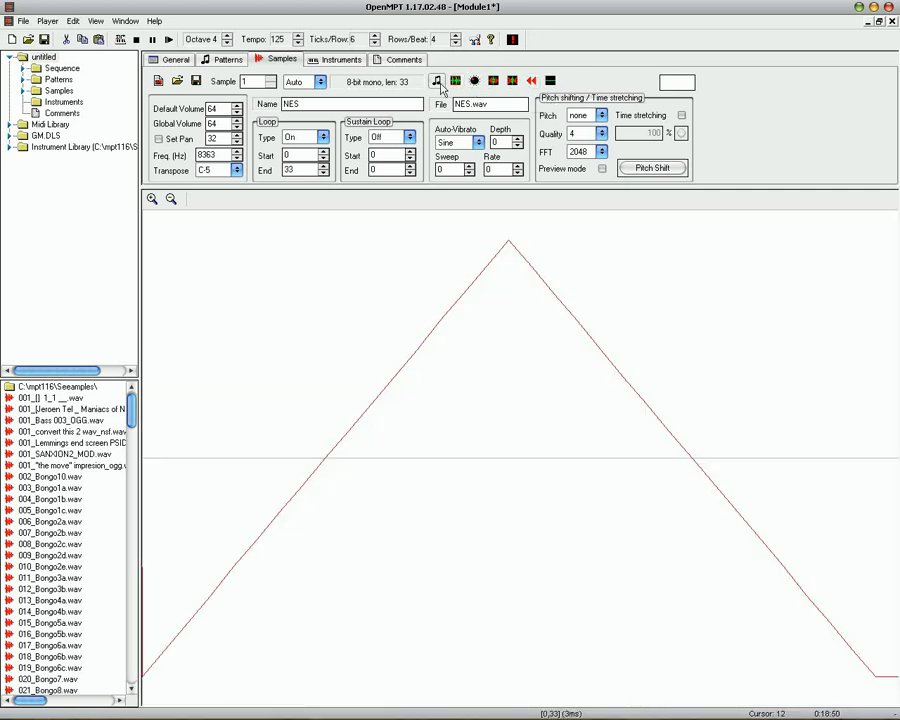
mouse_move(436, 82)
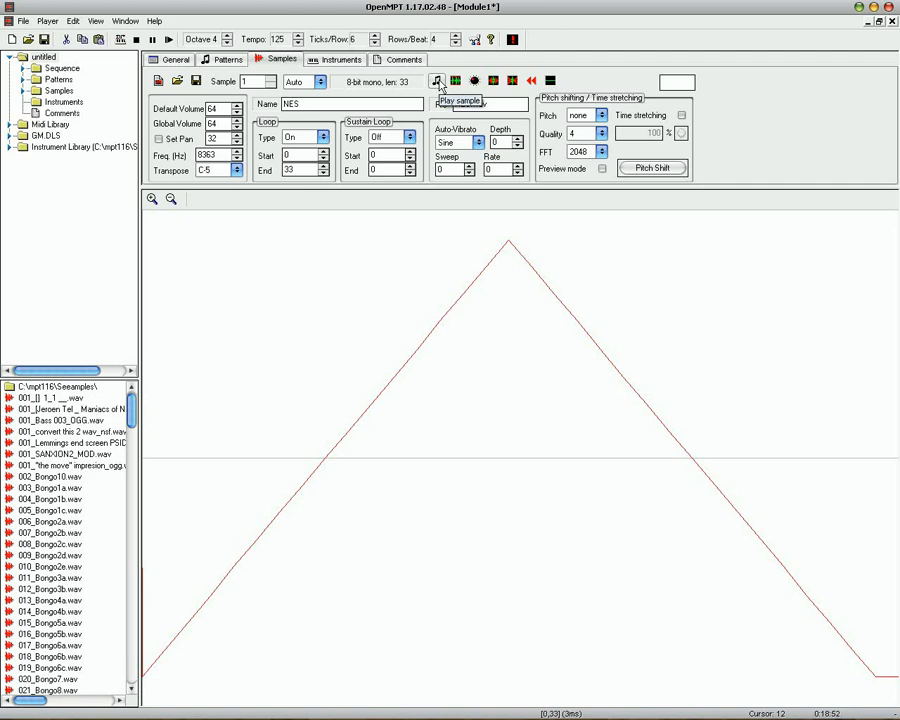